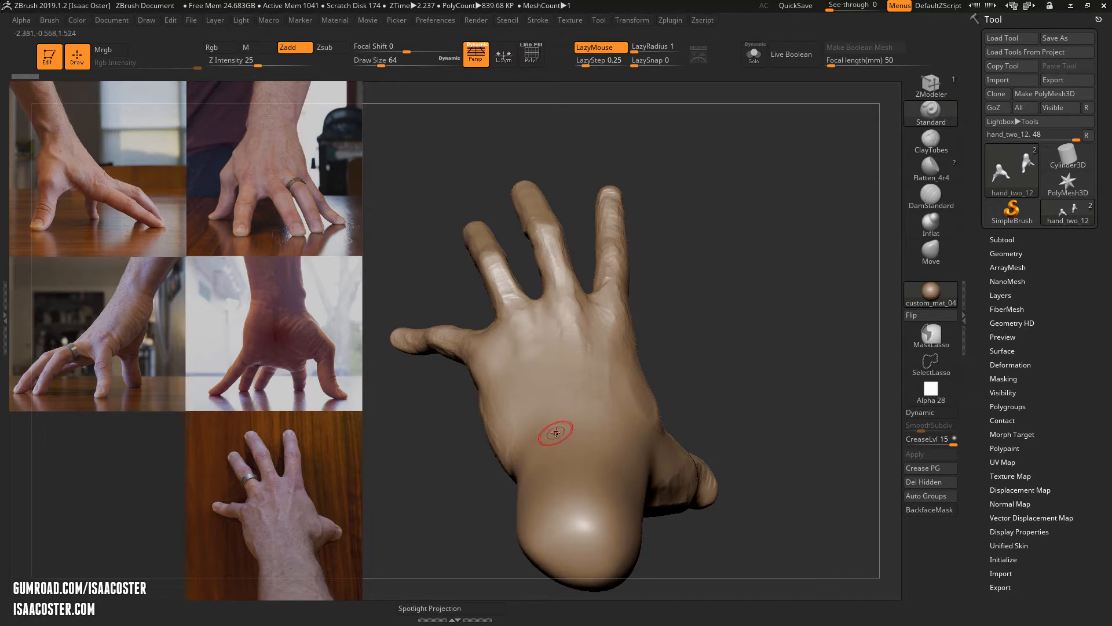
{"action": "mouse_move", "coordinate": [570, 356]}
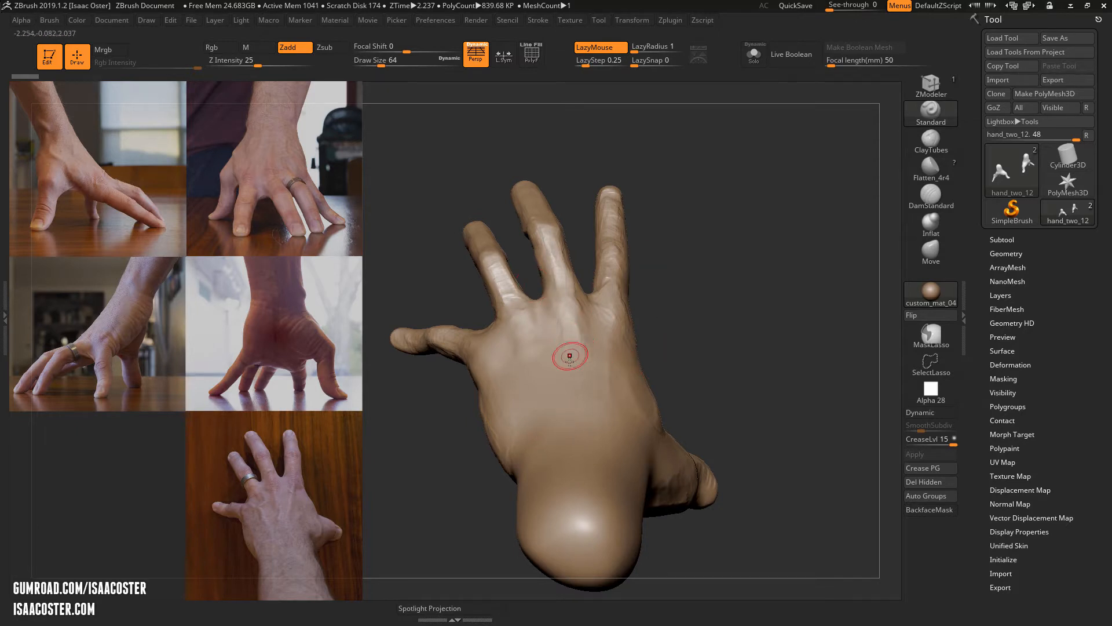
{"action": "mouse_move", "coordinate": [532, 383]}
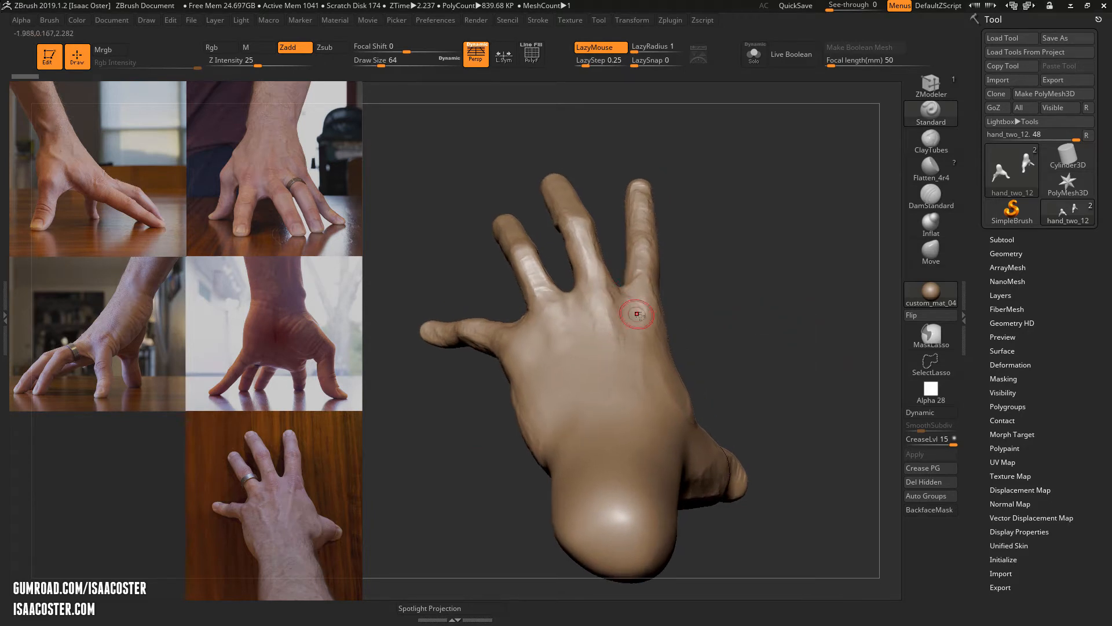
Step: Orbit around the hand to study its back against the reference angle
{"action": "left_click_drag", "start_coordinate": [637, 314], "coordinate": [656, 288]}
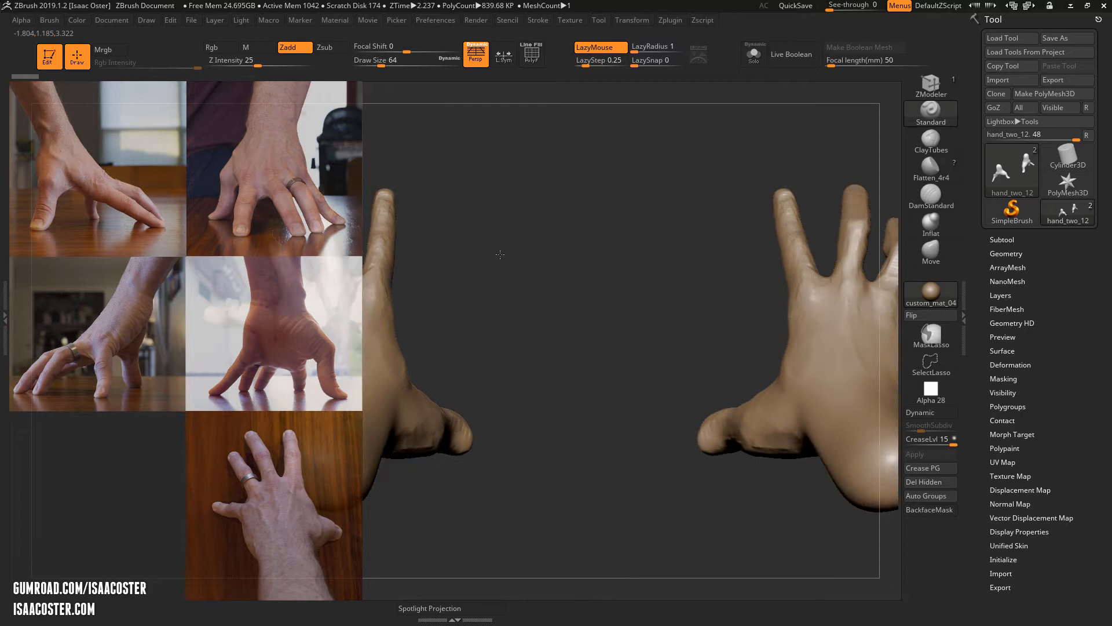
{"action": "left_click_drag", "start_coordinate": [501, 255], "coordinate": [834, 306]}
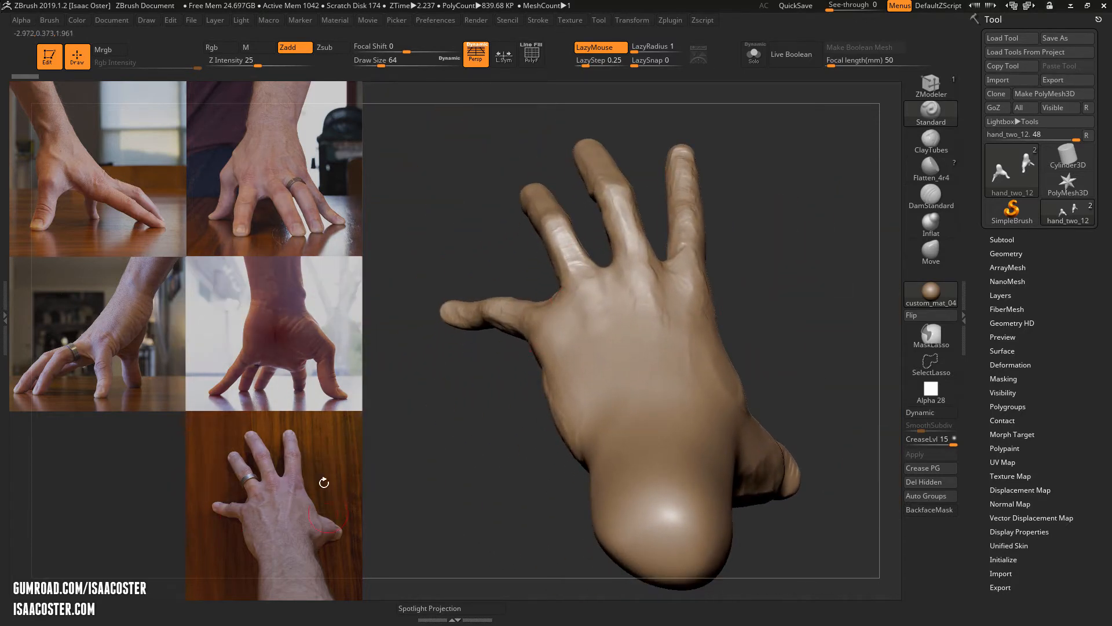
{"action": "left_click_drag", "start_coordinate": [323, 482], "coordinate": [445, 454]}
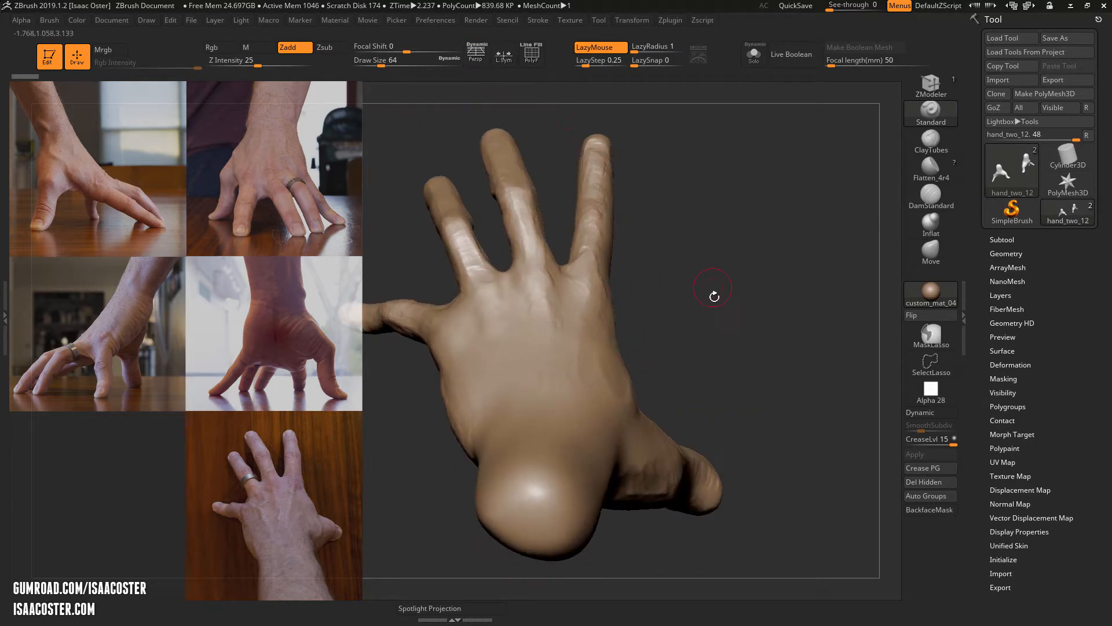
{"action": "left_click_drag", "start_coordinate": [714, 296], "coordinate": [704, 448]}
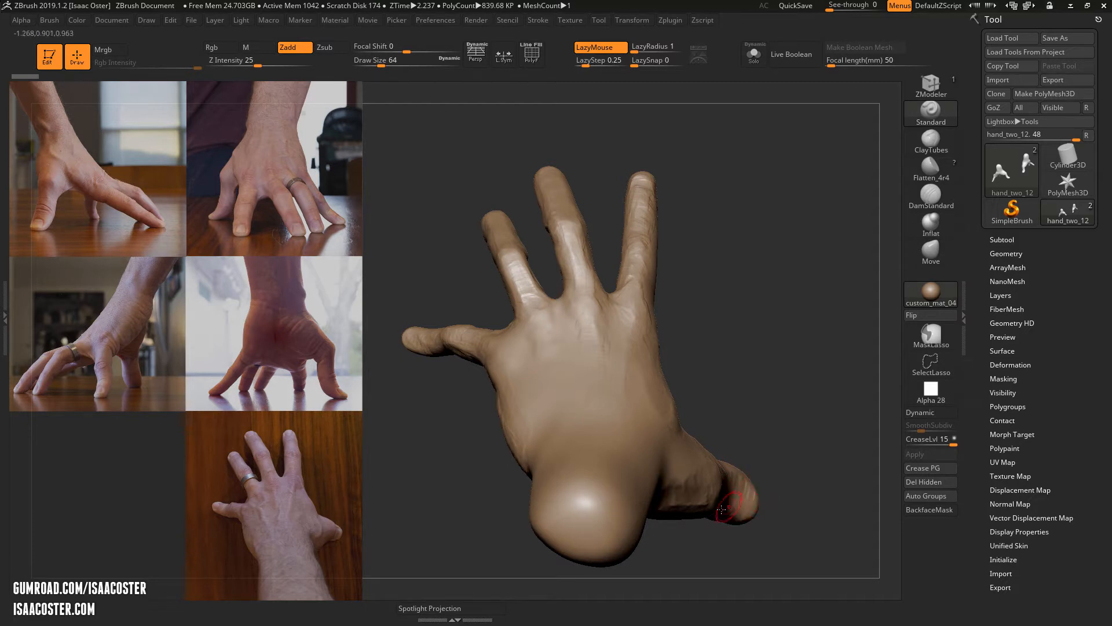
{"action": "mouse_move", "coordinate": [532, 411]}
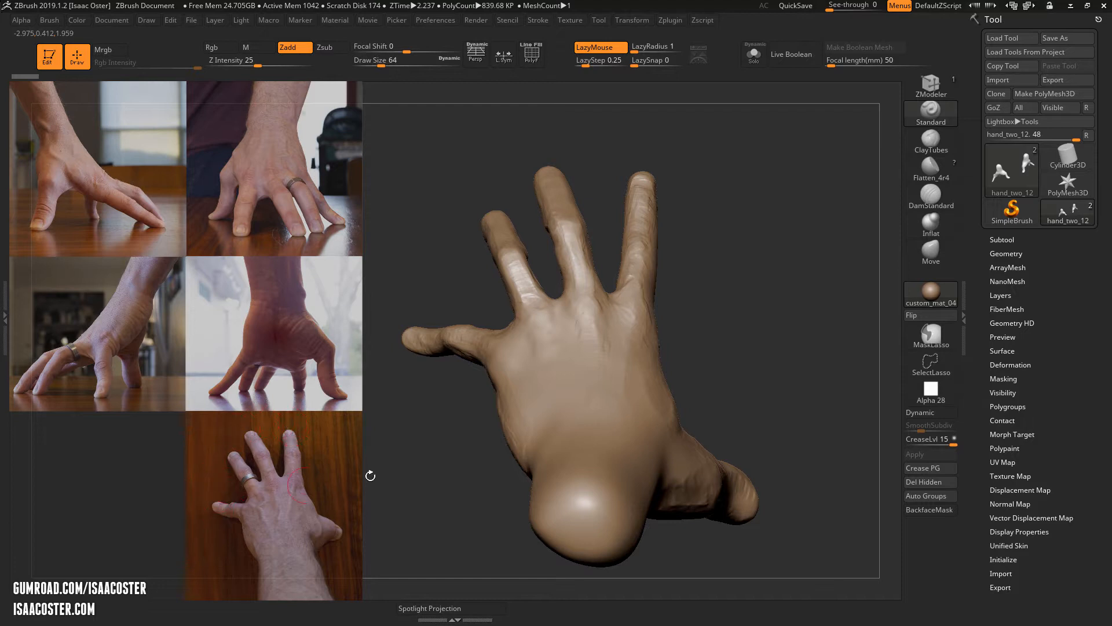
{"action": "left_click_drag", "start_coordinate": [369, 475], "coordinate": [281, 445]}
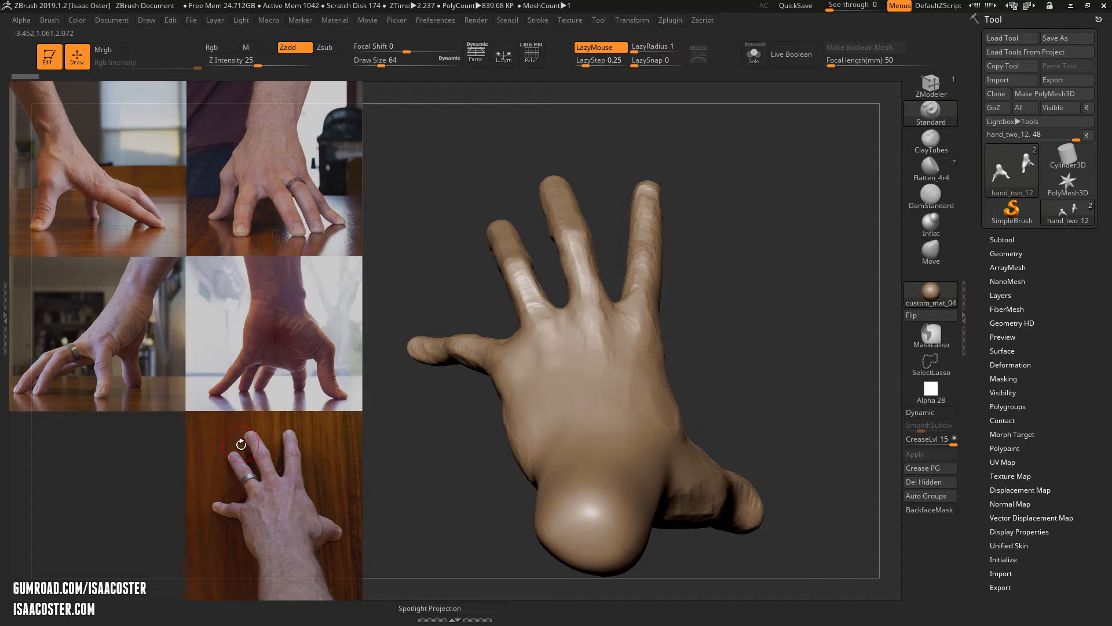
{"action": "mouse_move", "coordinate": [545, 237]}
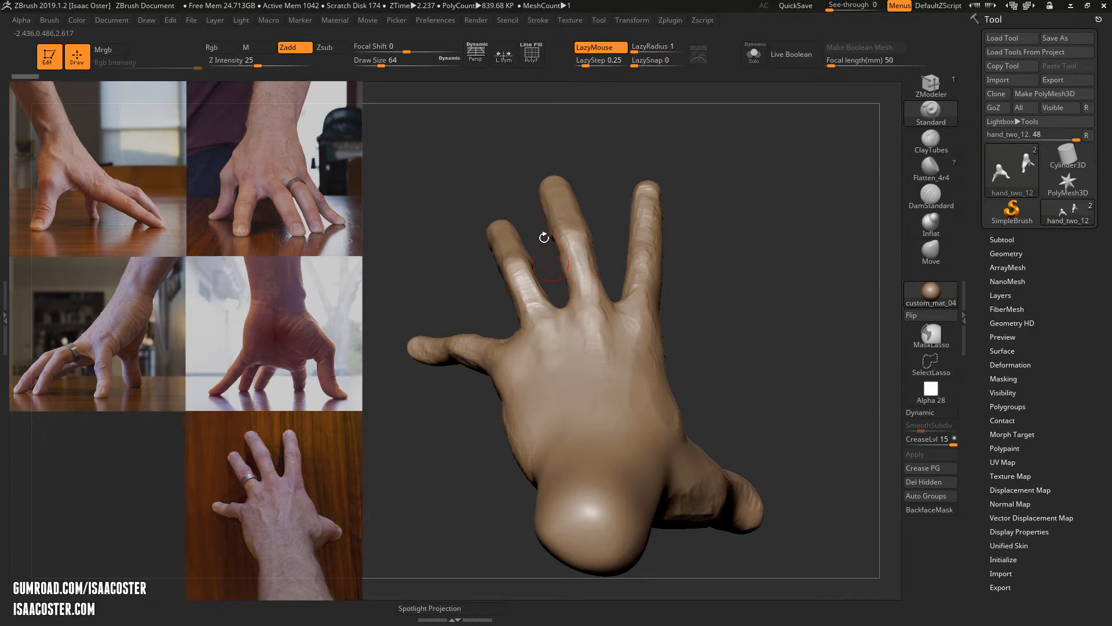
{"action": "mouse_move", "coordinate": [419, 225]}
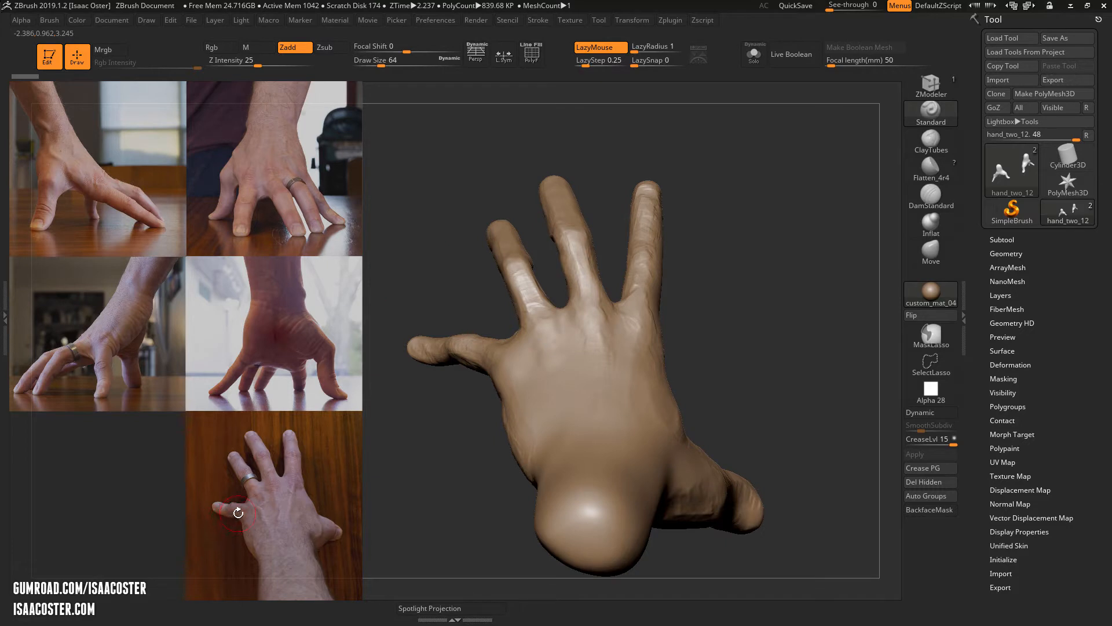
{"action": "mouse_move", "coordinate": [427, 368]}
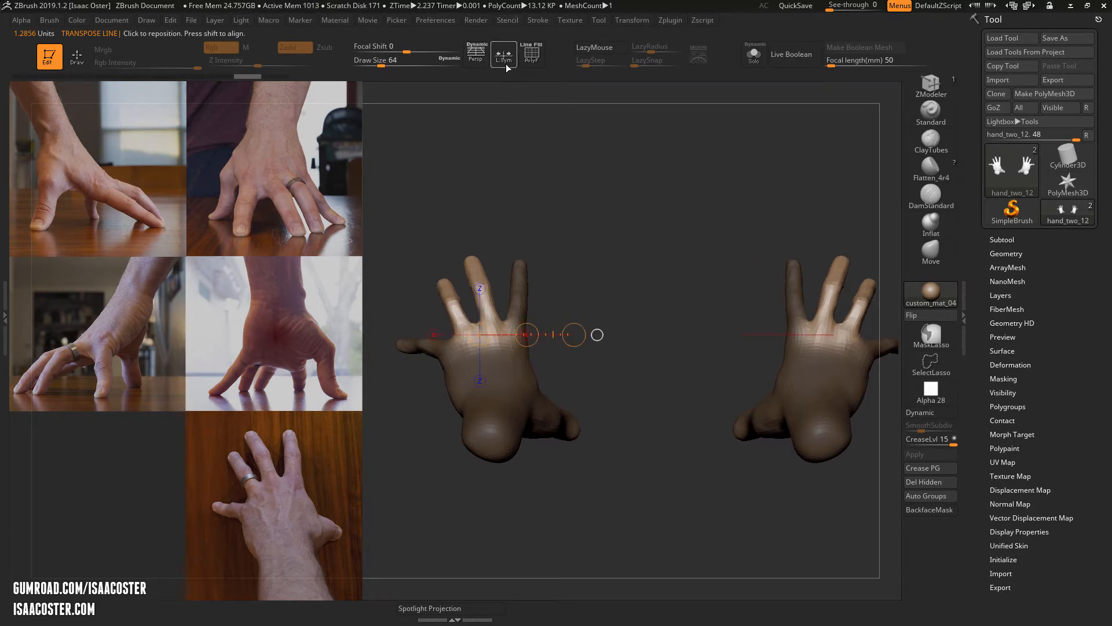
Step: Enable local symmetry (L.Sym) and set up the transpose line across the knuckles
{"action": "left_click", "coordinate": [504, 55]}
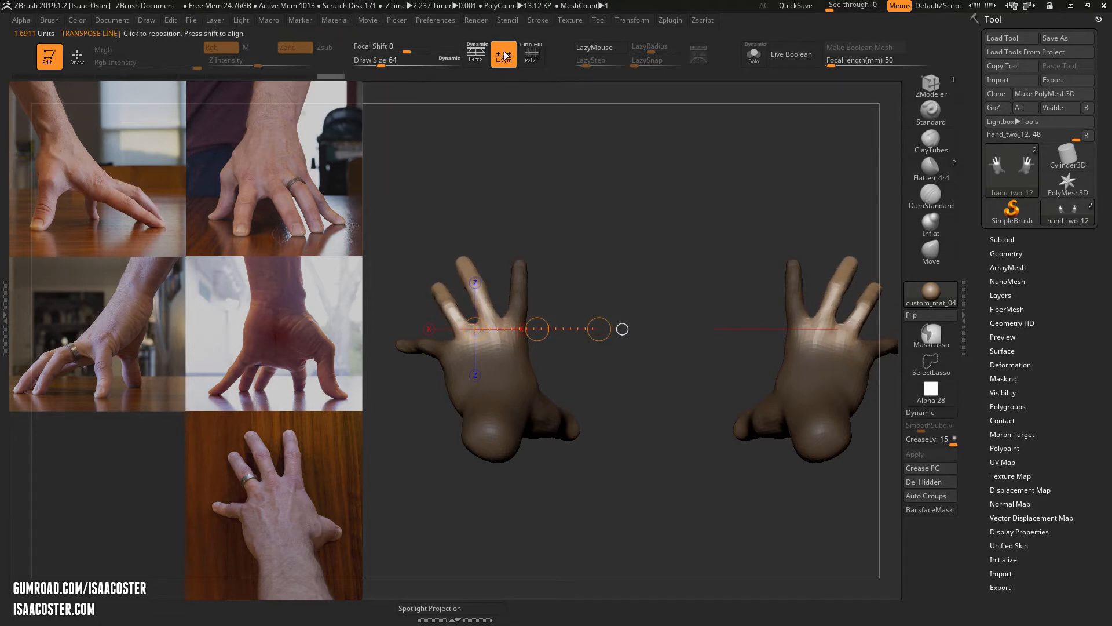
{"action": "mouse_move", "coordinate": [621, 23]}
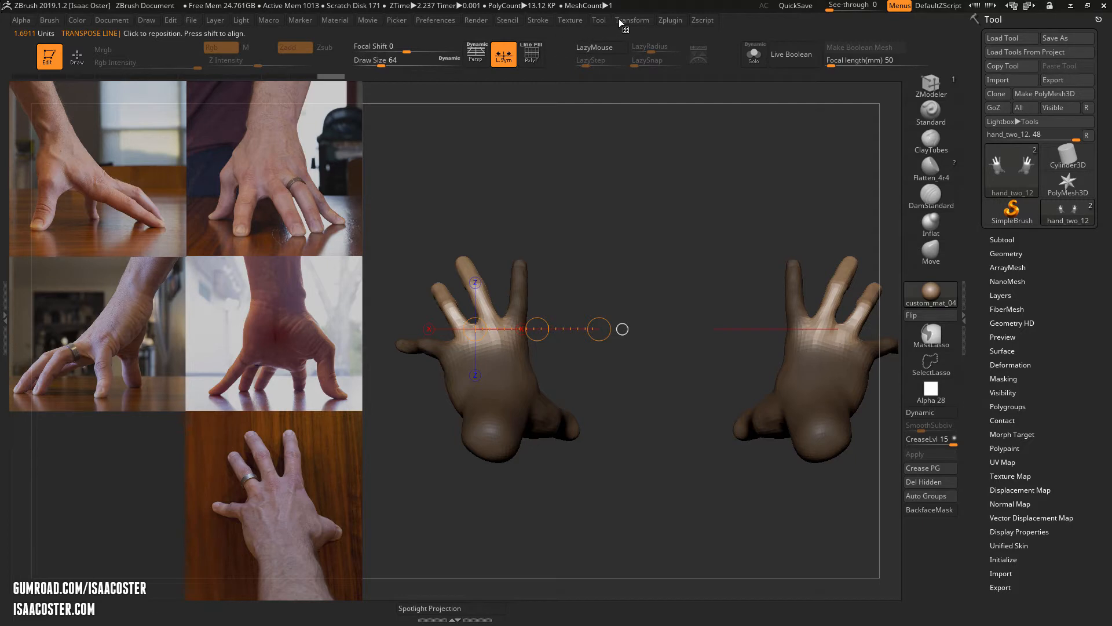
{"action": "left_click", "coordinate": [632, 19]}
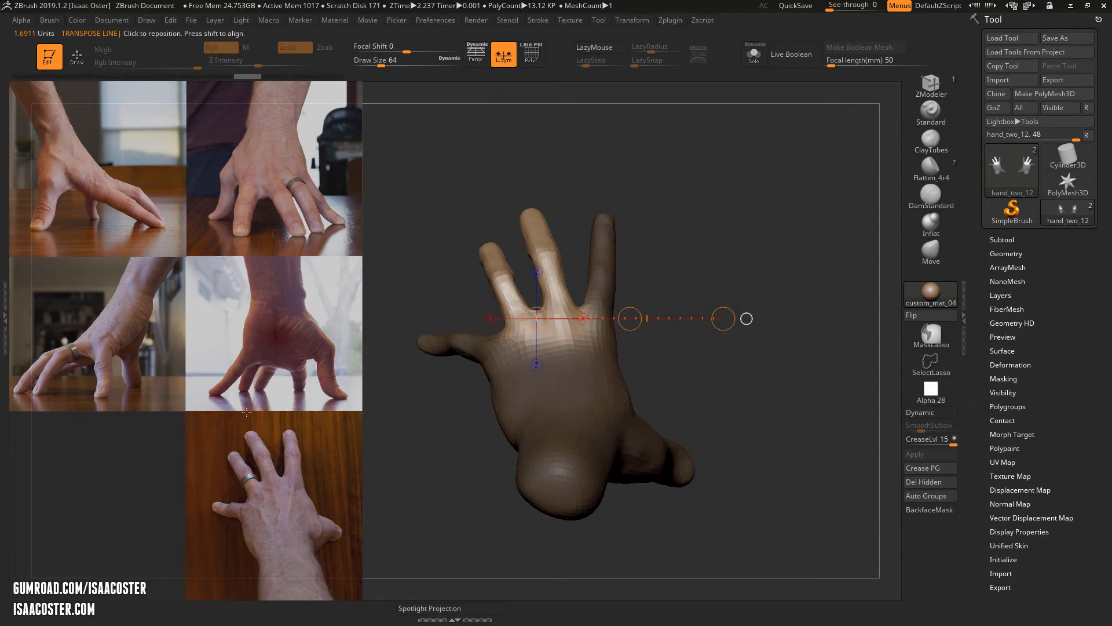
{"action": "mouse_move", "coordinate": [291, 431]}
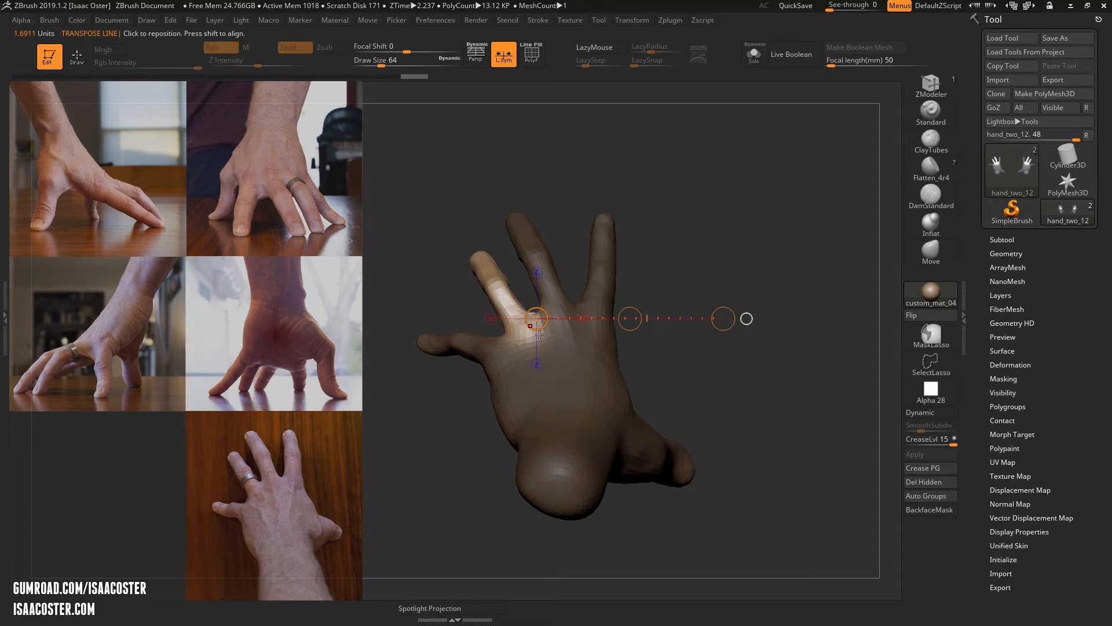
Step: Bend a masked finger at its knuckle with the transpose rotate line
{"action": "left_click_drag", "start_coordinate": [536, 318], "coordinate": [595, 320]}
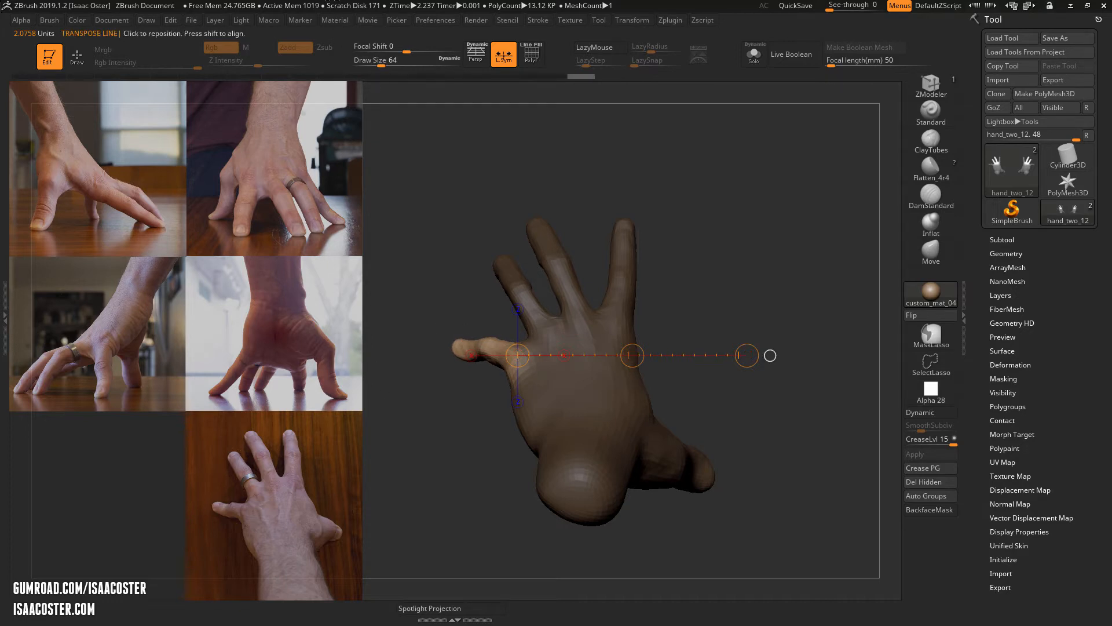
{"action": "mouse_move", "coordinate": [254, 26]}
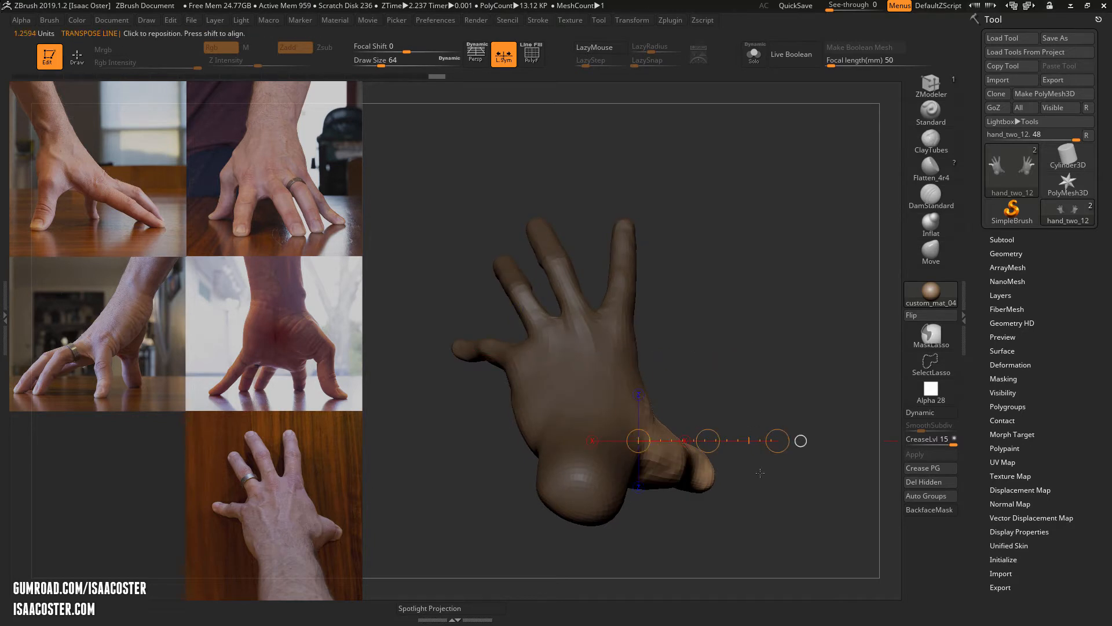
{"action": "mouse_move", "coordinate": [306, 533]}
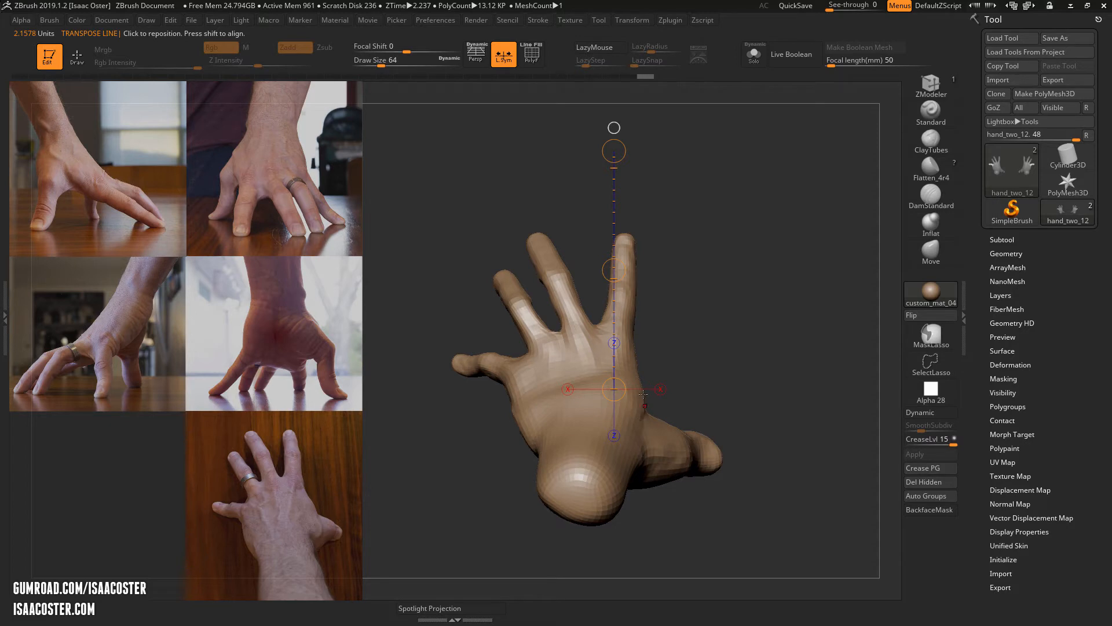
{"action": "mouse_move", "coordinate": [651, 408]}
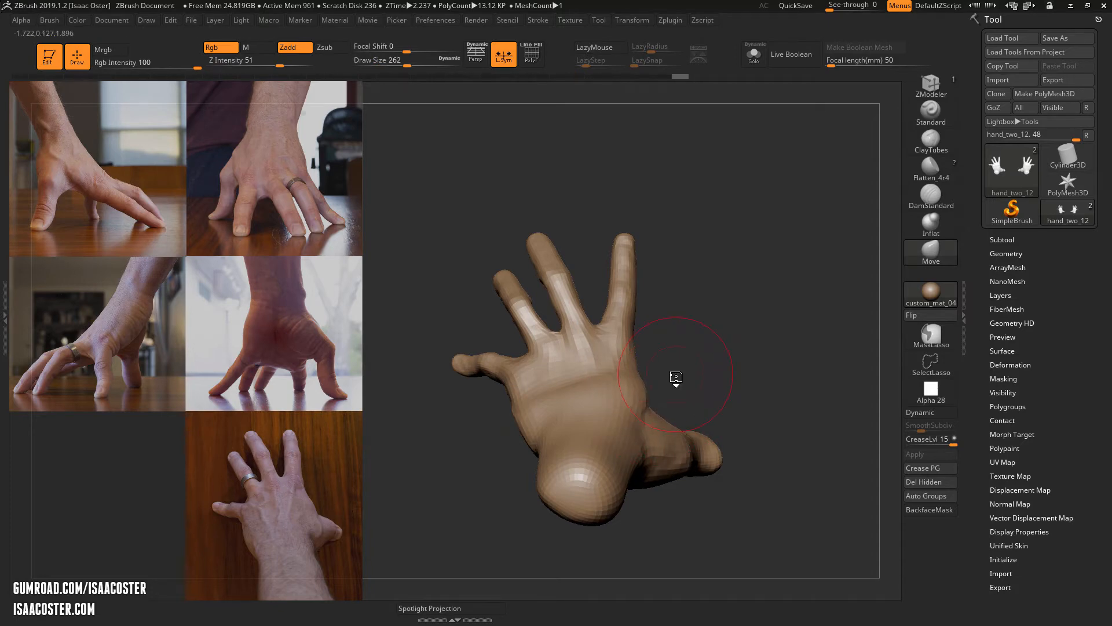
Step: Show the PolyF wireframe on the hand and begin broad Move-brush shaping
{"action": "left_click", "coordinate": [532, 54]}
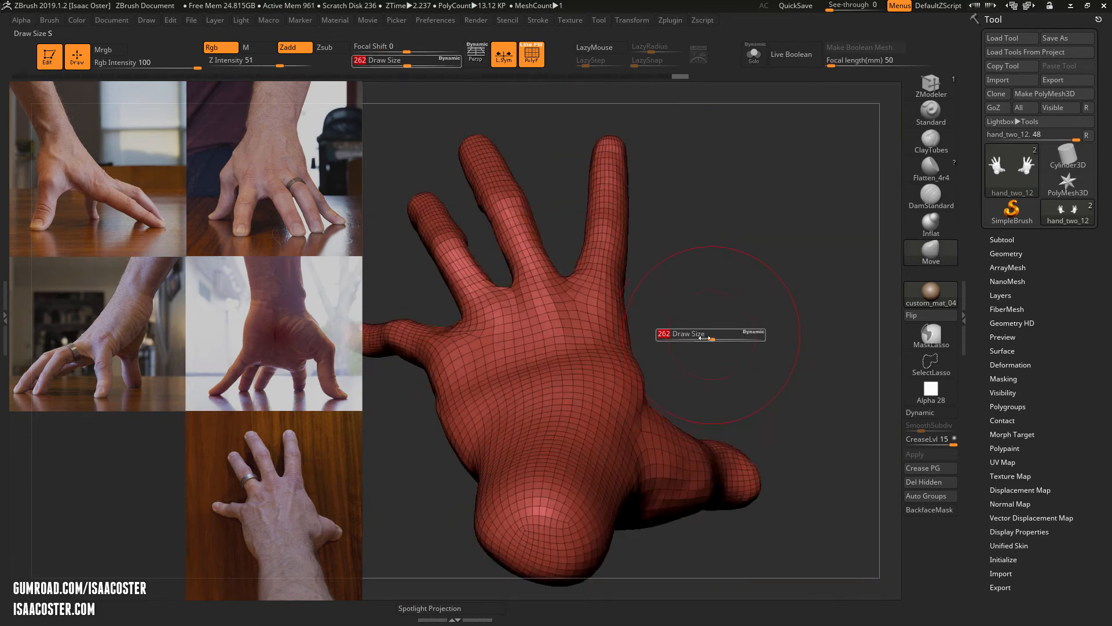
{"action": "left_click_drag", "start_coordinate": [709, 334], "coordinate": [692, 328]}
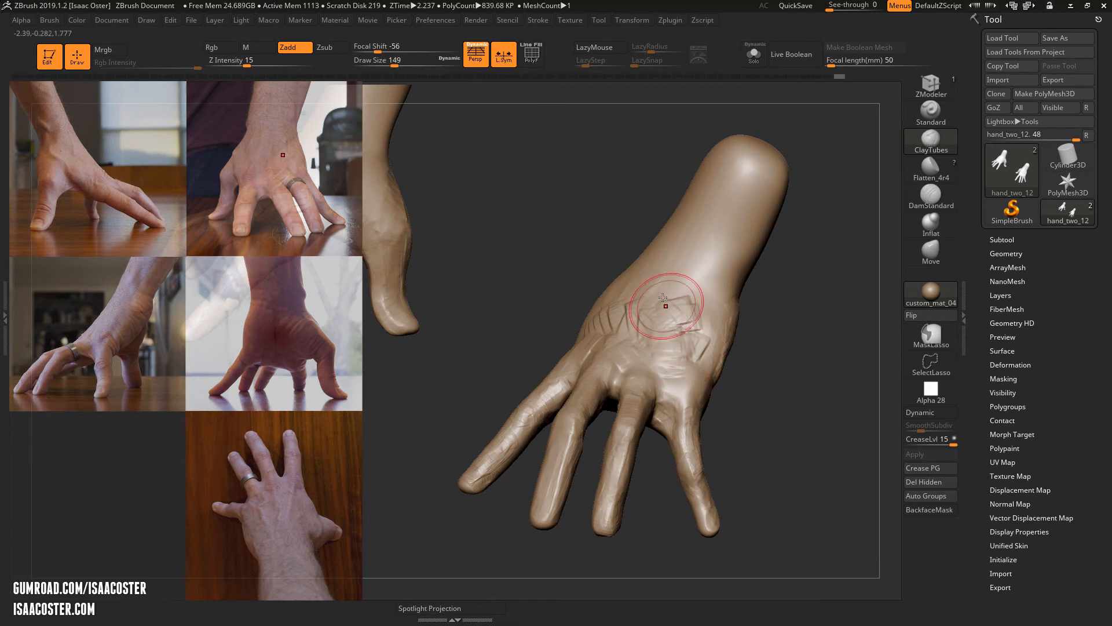
Step: Sculpt tendon detail on the back of the hand after orbiting to face it
{"action": "left_click_drag", "start_coordinate": [663, 304], "coordinate": [756, 381]}
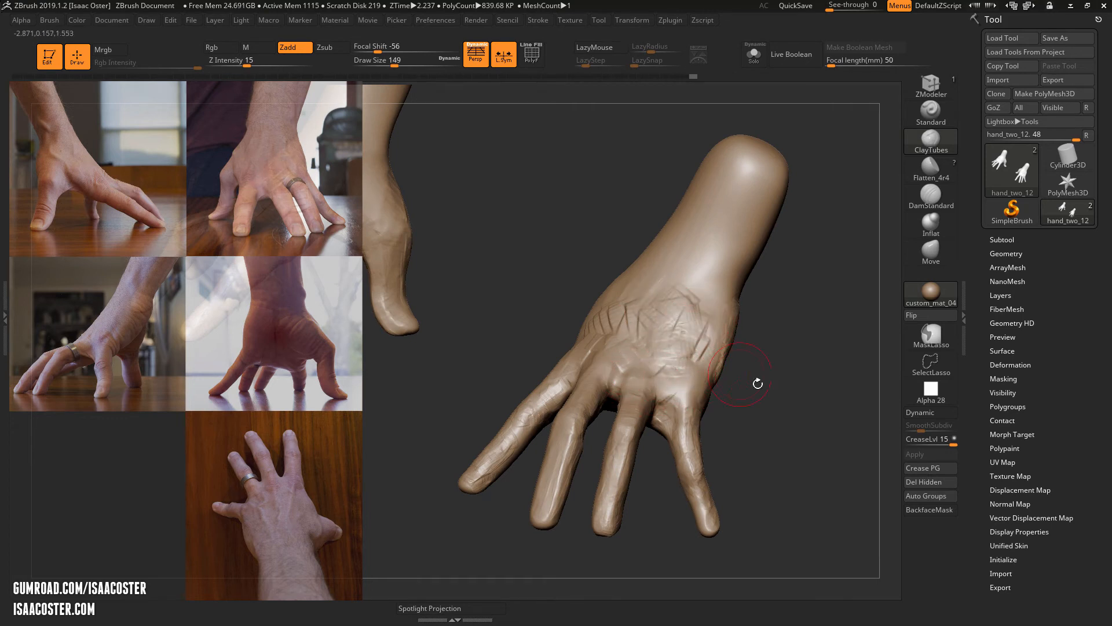
{"action": "left_click_drag", "start_coordinate": [758, 384], "coordinate": [771, 349]}
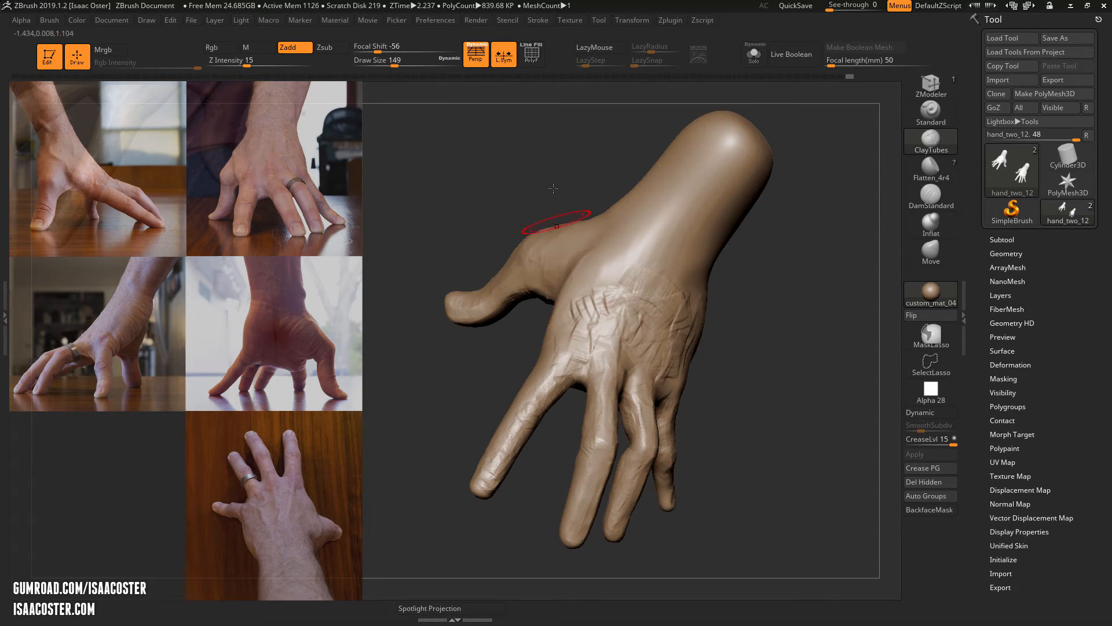
{"action": "left_click_drag", "start_coordinate": [557, 227], "coordinate": [557, 327]}
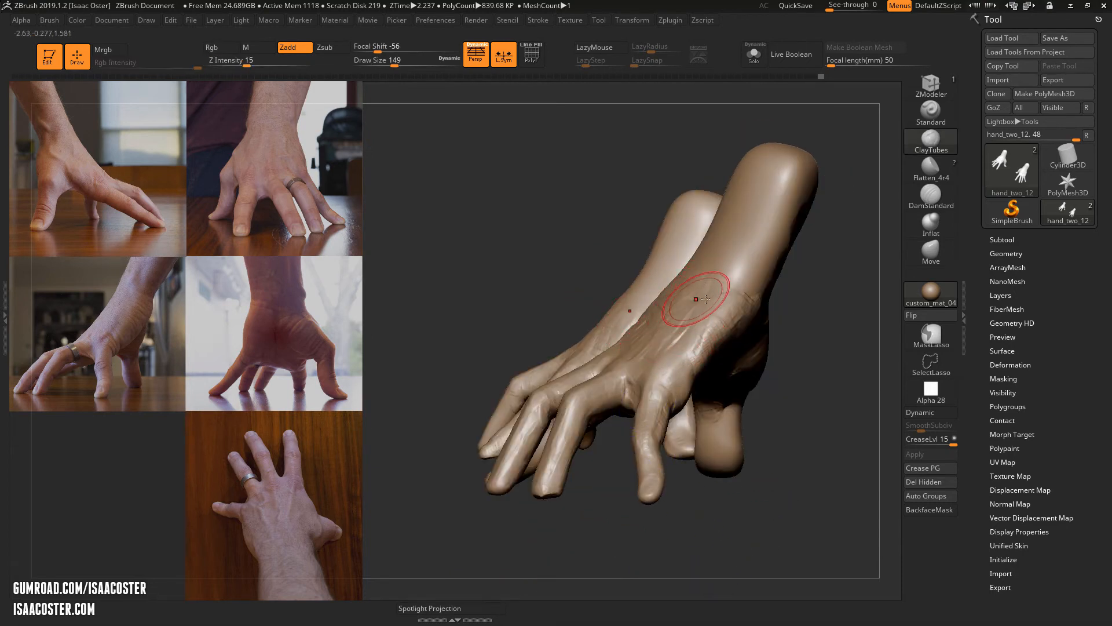
{"action": "left_click_drag", "start_coordinate": [702, 298], "coordinate": [599, 468]}
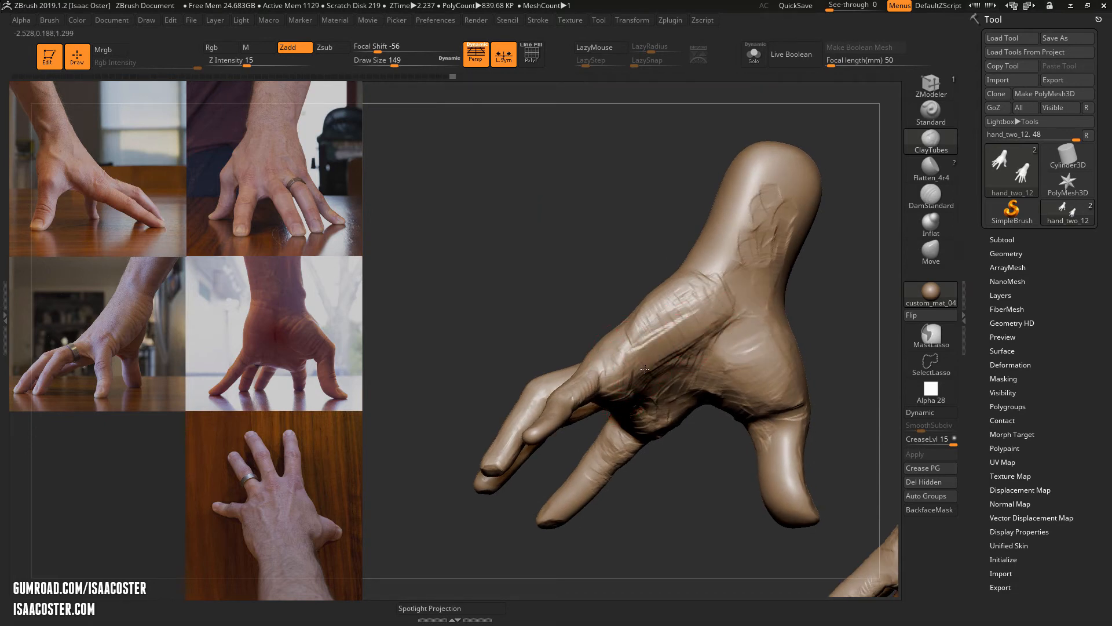
Step: Carve skin creases on the back of the hand and small detail near the wrist
{"action": "left_click_drag", "start_coordinate": [644, 368], "coordinate": [656, 488]}
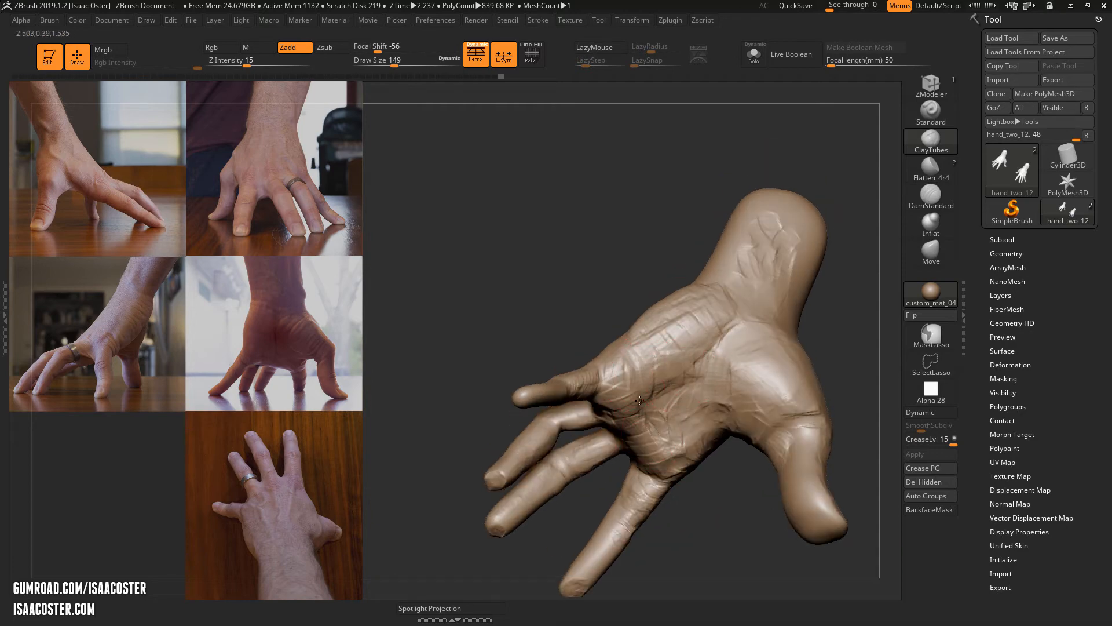
{"action": "left_click_drag", "start_coordinate": [642, 401], "coordinate": [742, 592]}
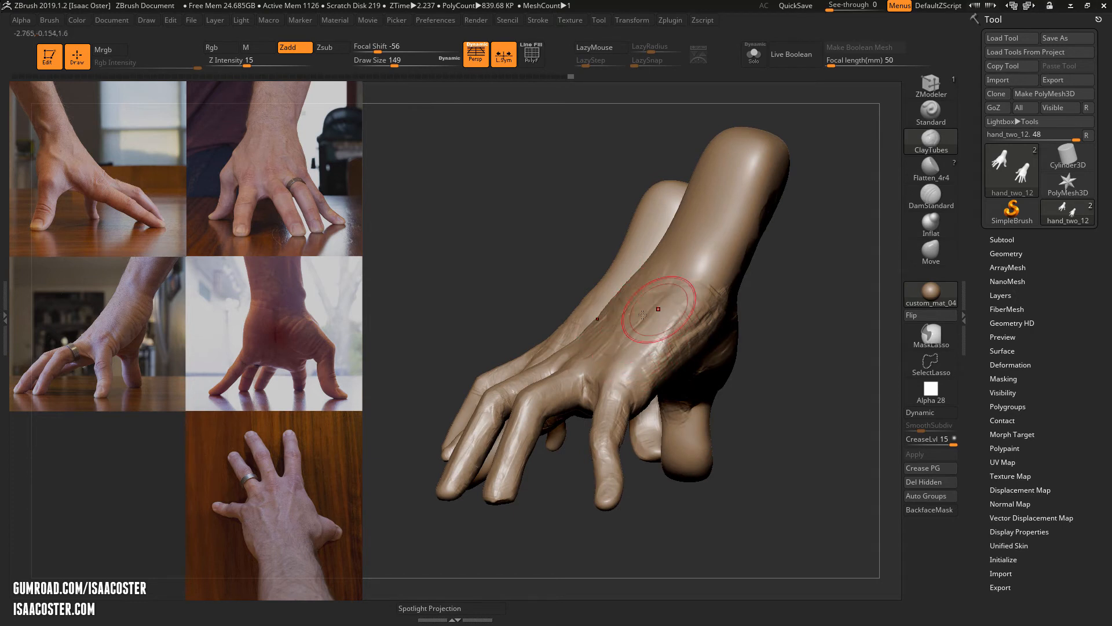
{"action": "left_click_drag", "start_coordinate": [656, 312], "coordinate": [674, 293]}
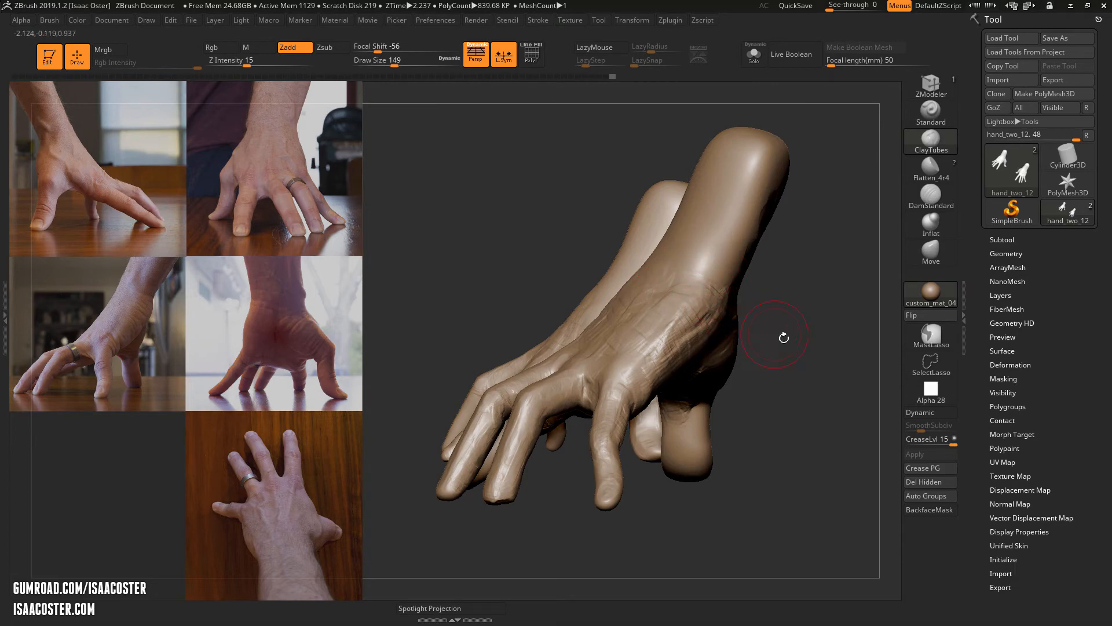
{"action": "left_click_drag", "start_coordinate": [772, 338], "coordinate": [147, 301]}
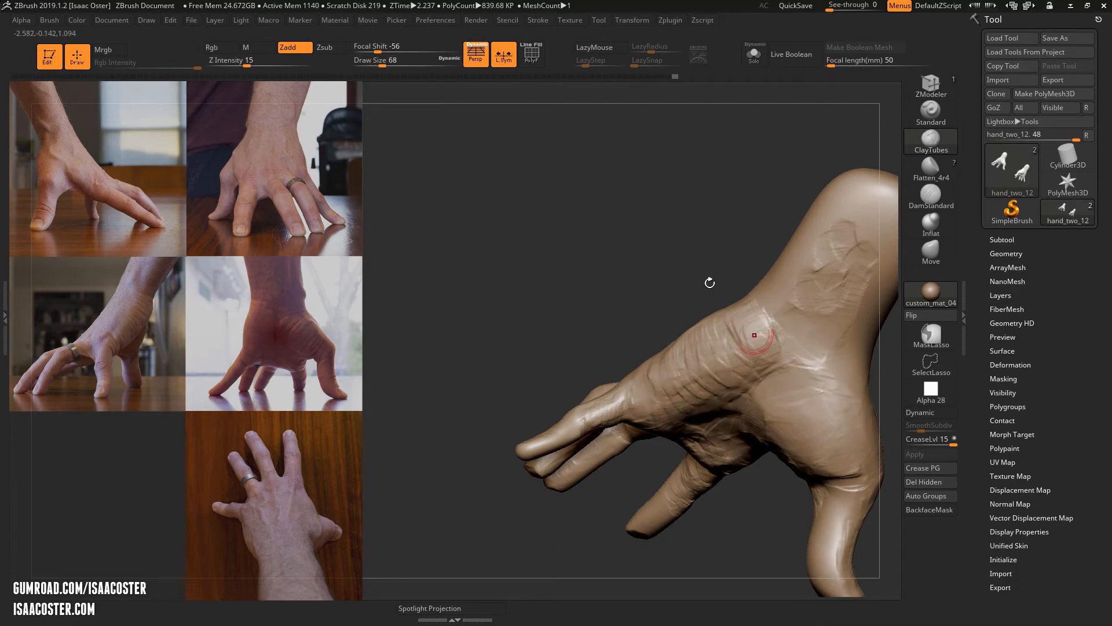
{"action": "left_click_drag", "start_coordinate": [709, 283], "coordinate": [765, 416]}
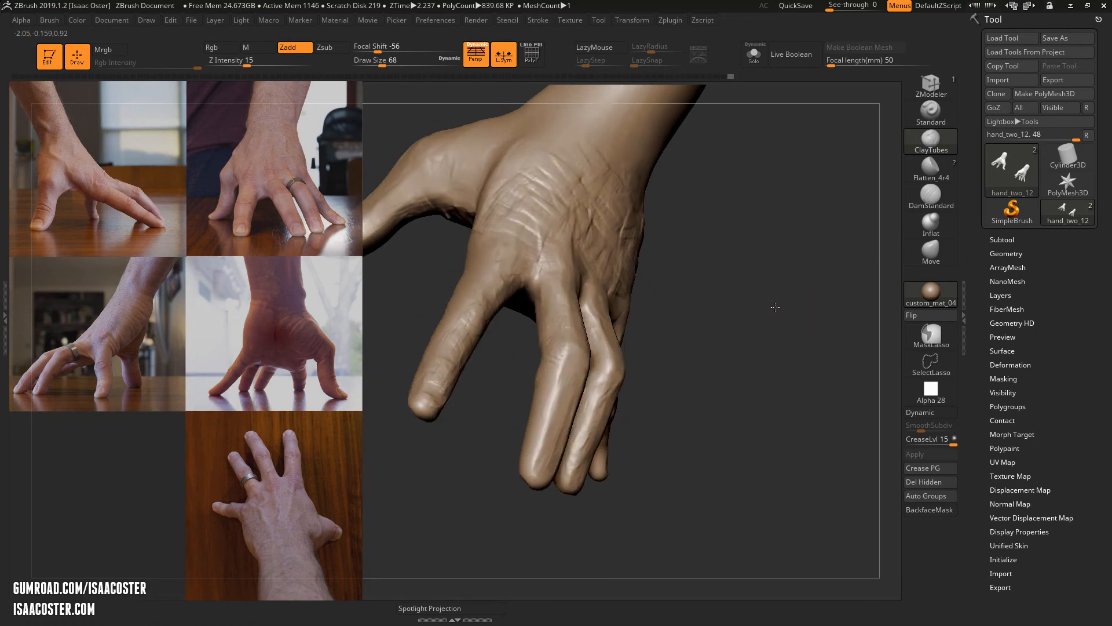
Step: Show the PolyF wireframe and orbit to inspect the mesh flow over back and palm
{"action": "left_click", "coordinate": [531, 54]}
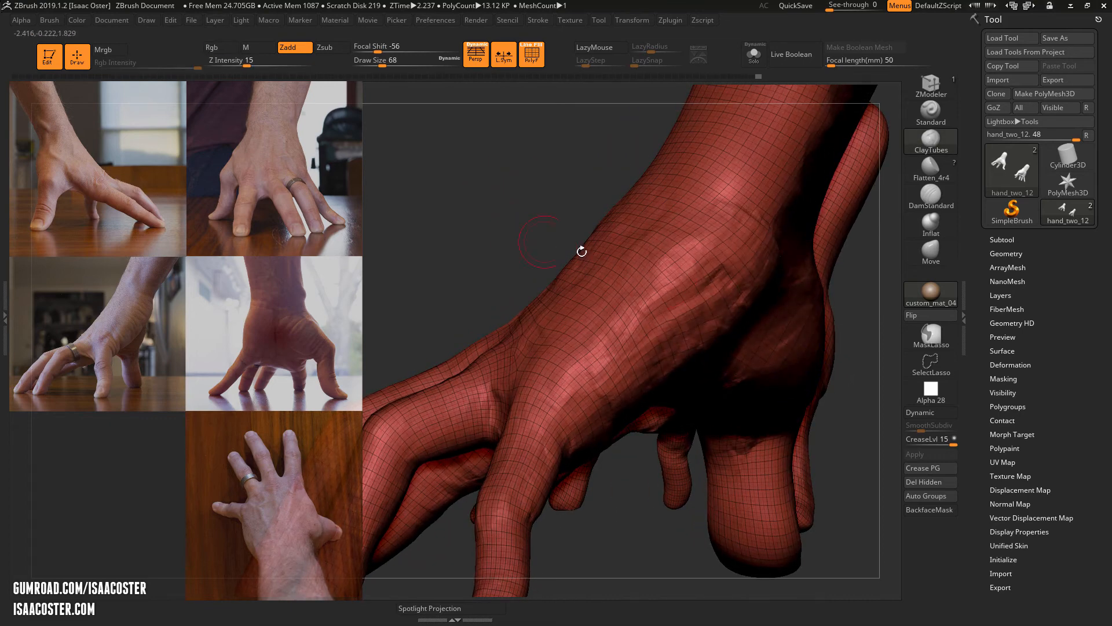
{"action": "left_click_drag", "start_coordinate": [581, 248], "coordinate": [624, 355]}
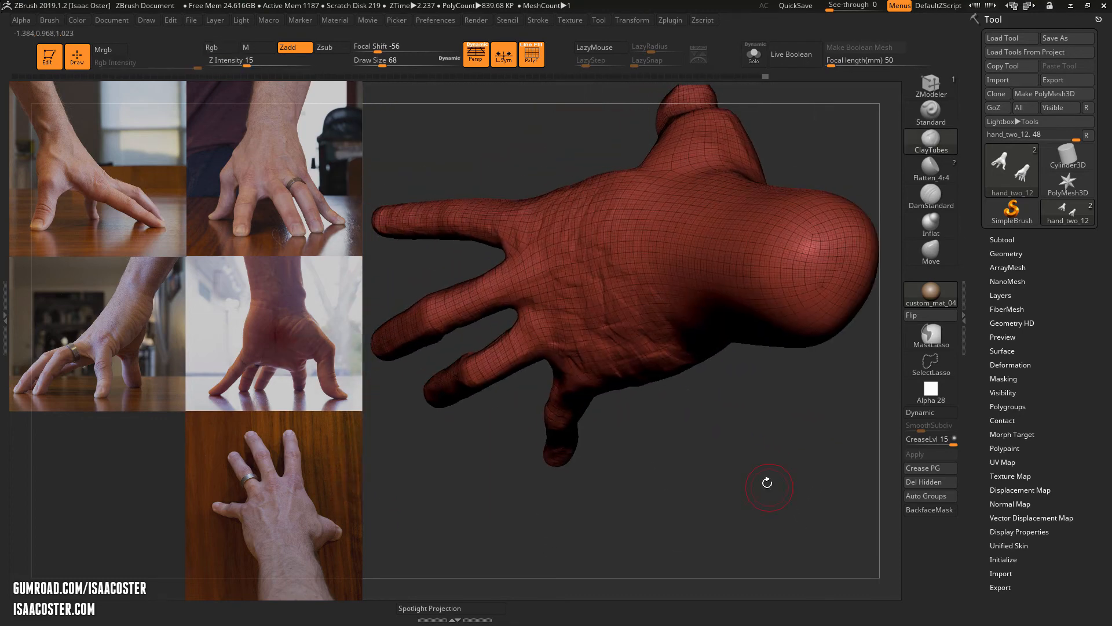
{"action": "left_click_drag", "start_coordinate": [769, 483], "coordinate": [716, 538]}
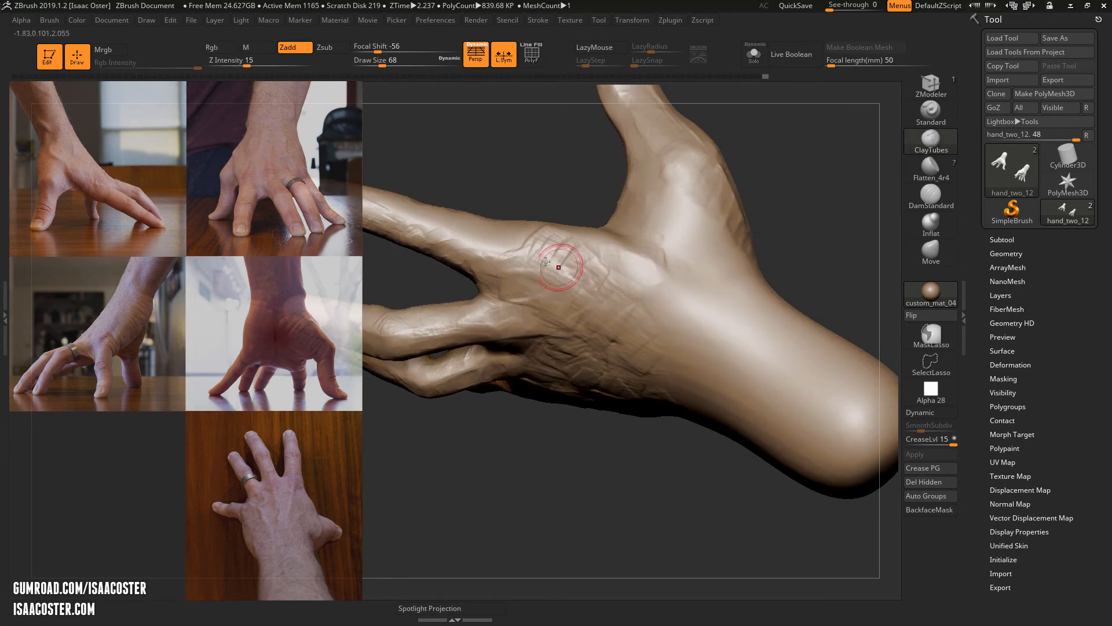
Step: Sculpt form between the knuckles on the back, orbiting to compare with references
{"action": "left_click_drag", "start_coordinate": [559, 267], "coordinate": [784, 273]}
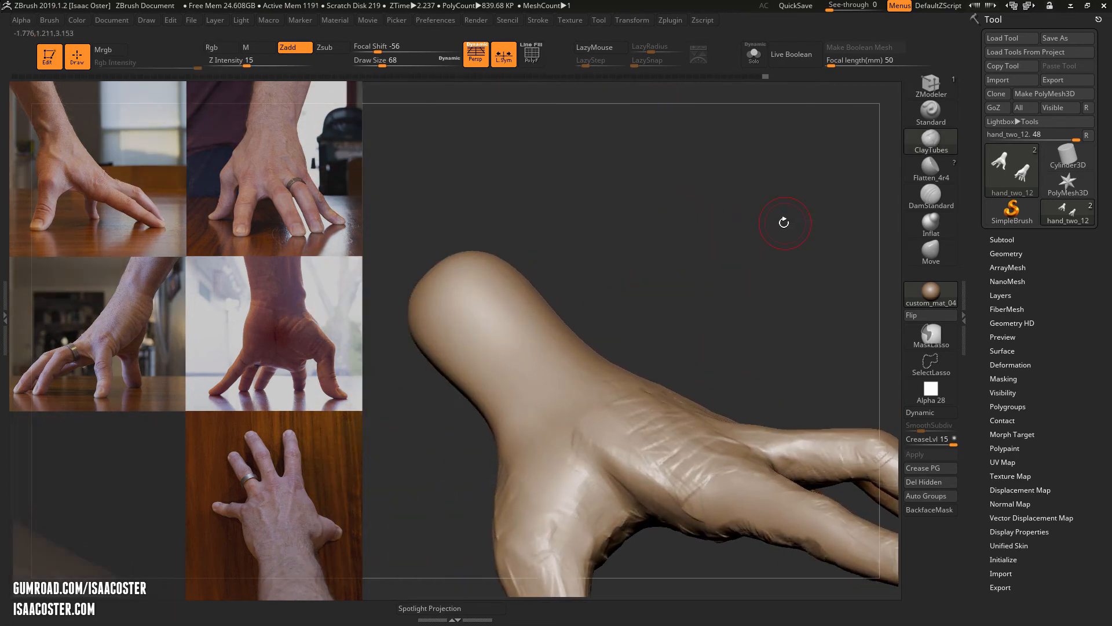
{"action": "left_click_drag", "start_coordinate": [784, 222], "coordinate": [649, 472]}
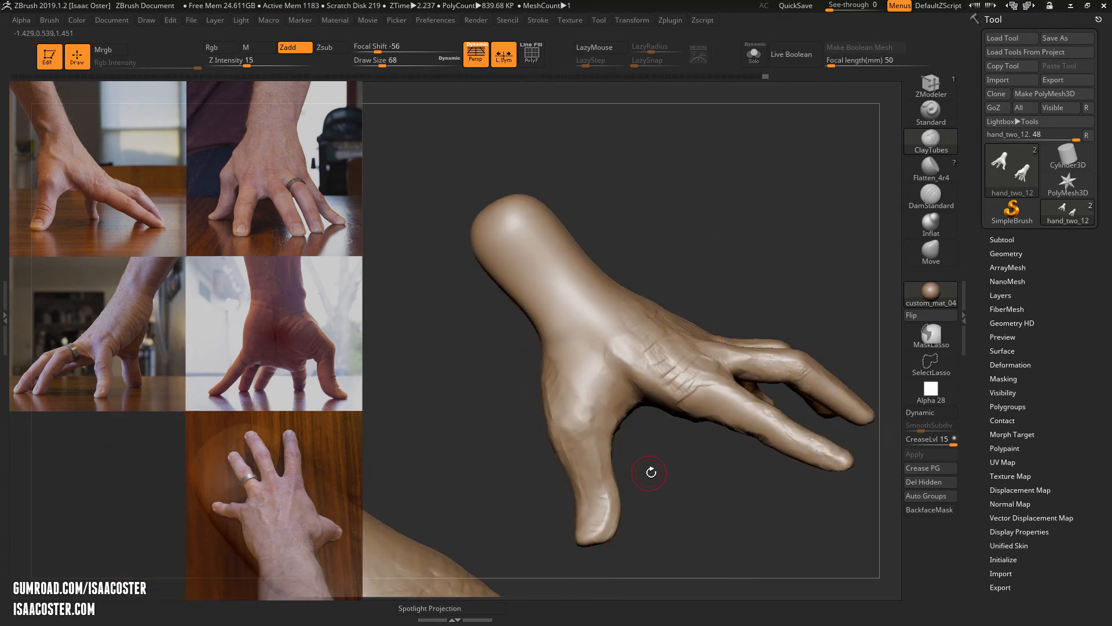
{"action": "left_click_drag", "start_coordinate": [649, 472], "coordinate": [588, 422]}
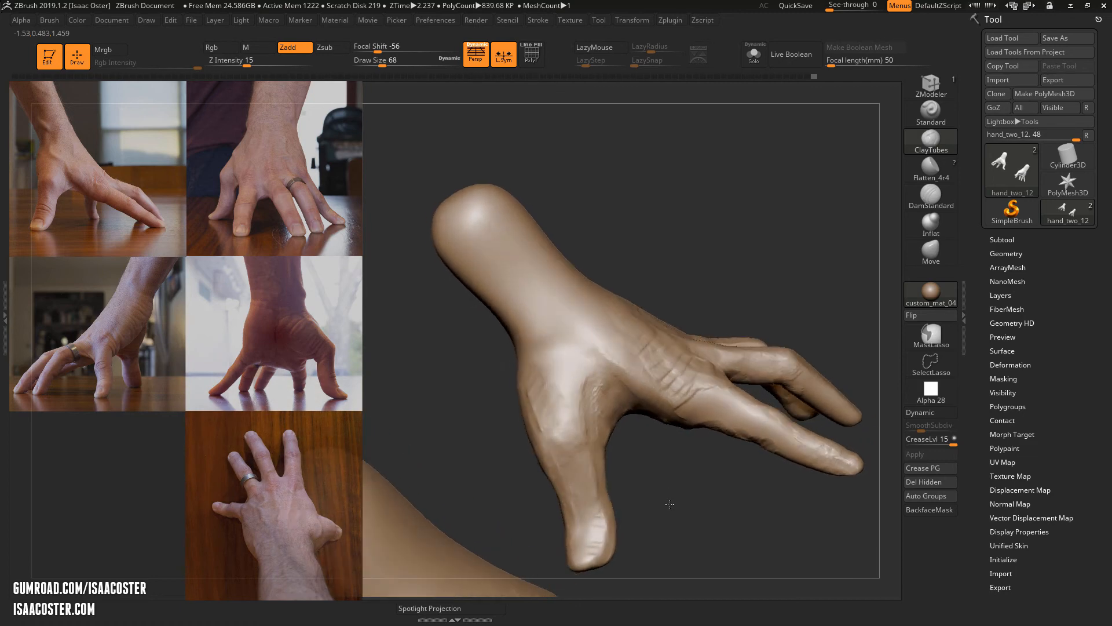
{"action": "left_click_drag", "start_coordinate": [669, 504], "coordinate": [638, 466]}
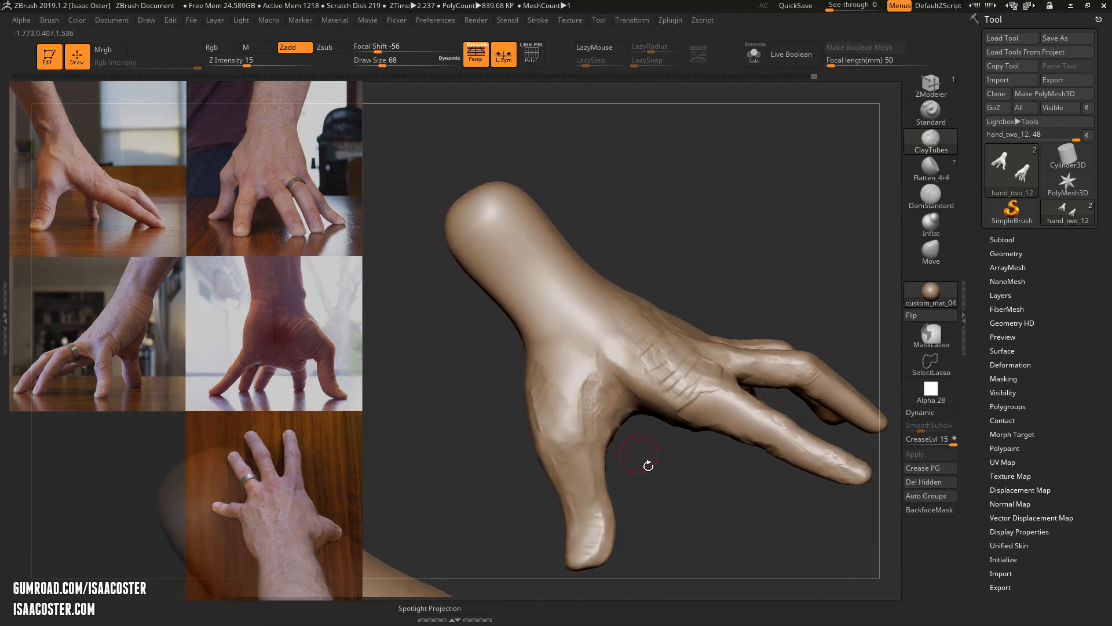
{"action": "left_click_drag", "start_coordinate": [637, 466], "coordinate": [647, 404]}
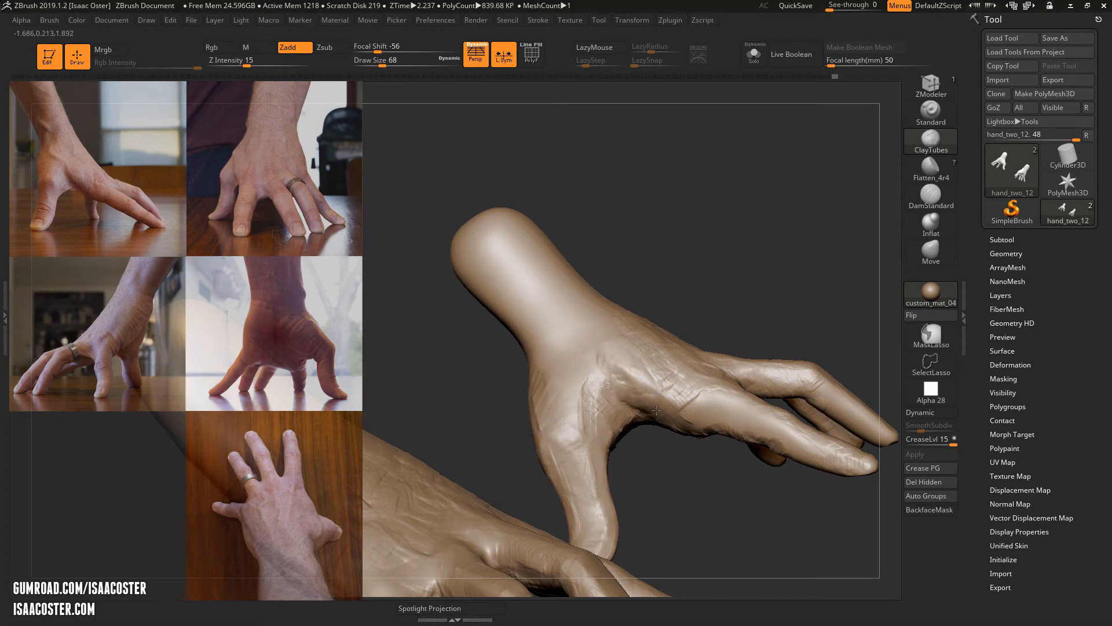
Step: Add ClayTubes detail on the back of the hand near the knuckles
{"action": "left_click", "coordinate": [615, 347]}
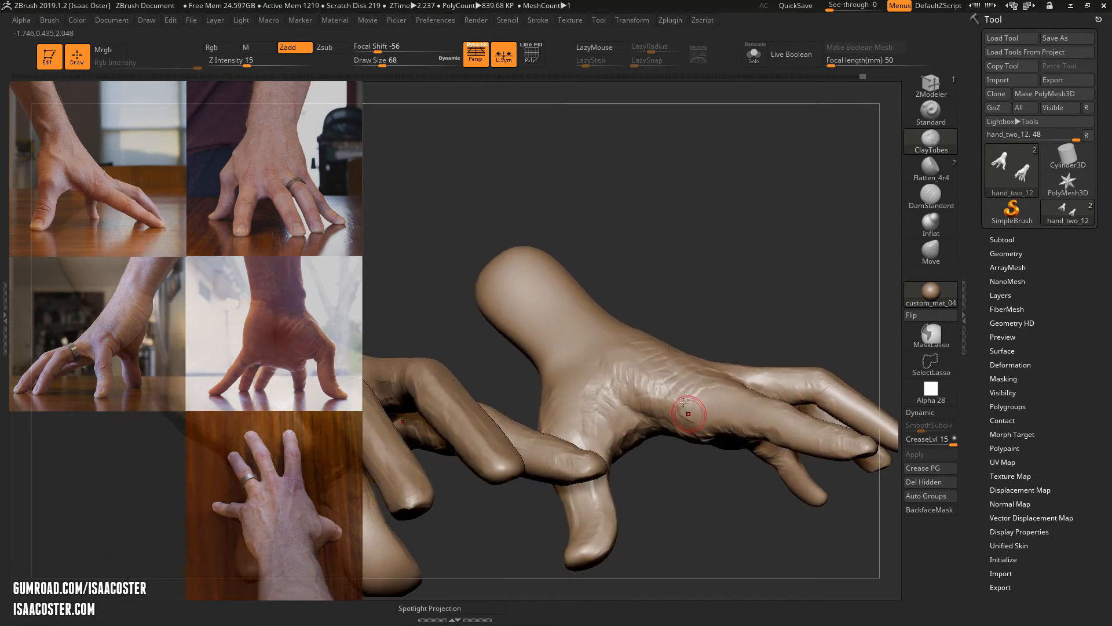
{"action": "left_click_drag", "start_coordinate": [688, 415], "coordinate": [695, 460]}
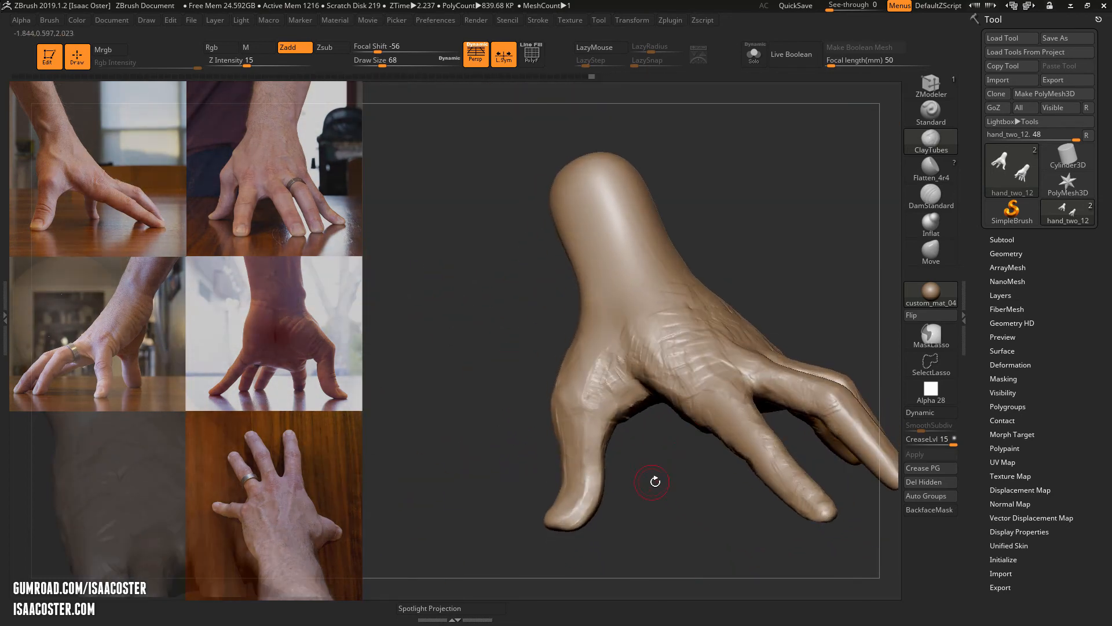
{"action": "left_click_drag", "start_coordinate": [653, 482], "coordinate": [626, 453]}
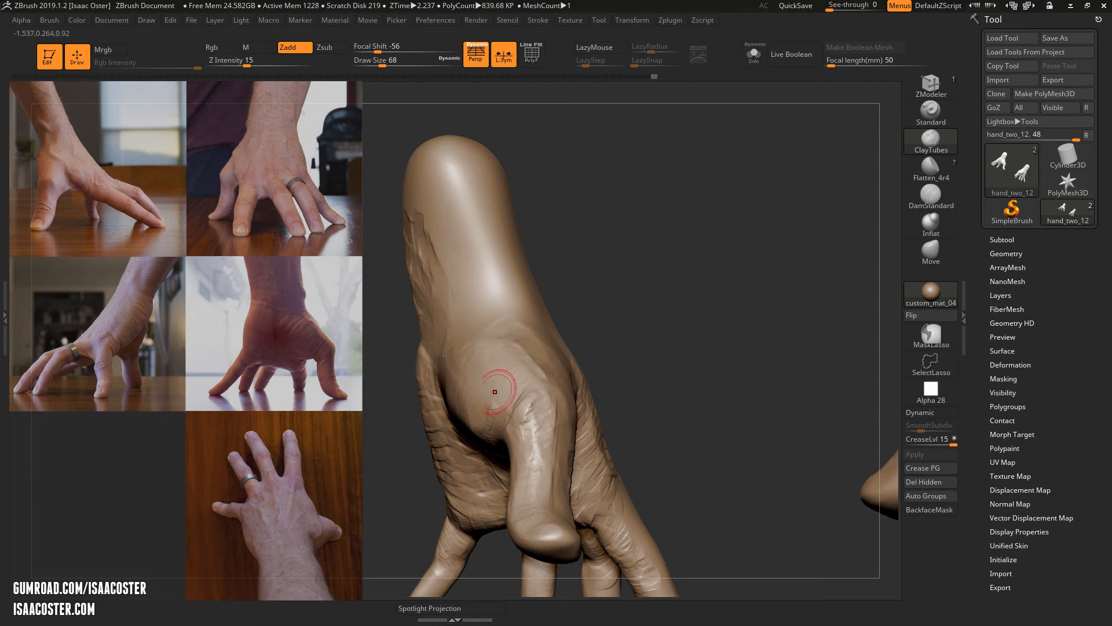
{"action": "mouse_move", "coordinate": [64, 191]}
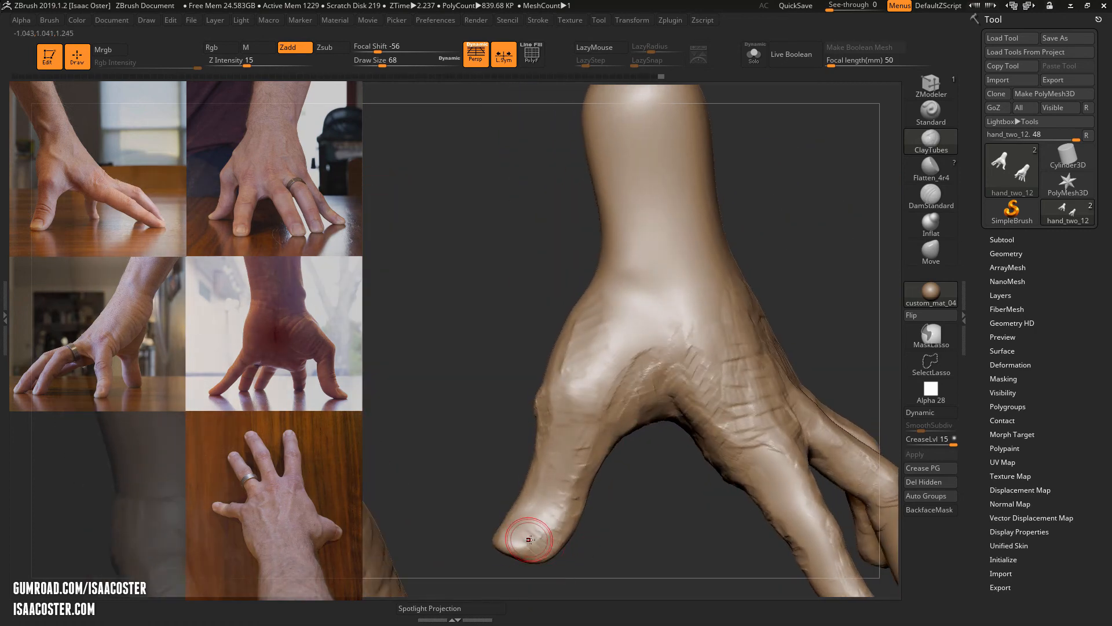
Step: Reshape the outer fingertip and add skin detail along the side of the hand
{"action": "left_click_drag", "start_coordinate": [529, 538], "coordinate": [599, 470]}
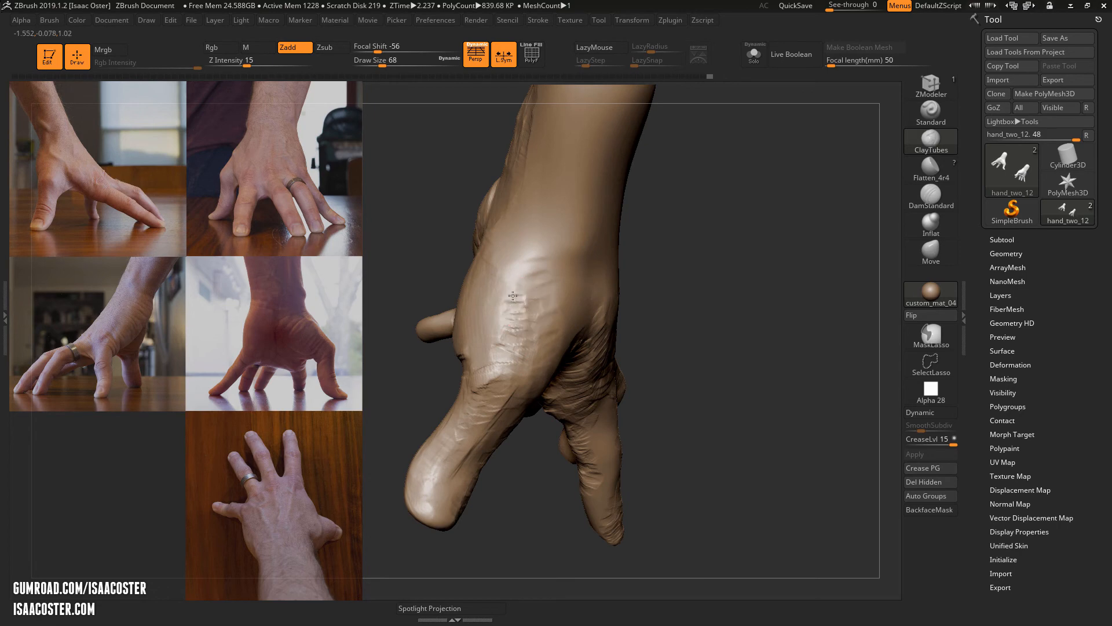
{"action": "left_click_drag", "start_coordinate": [514, 296], "coordinate": [681, 338]}
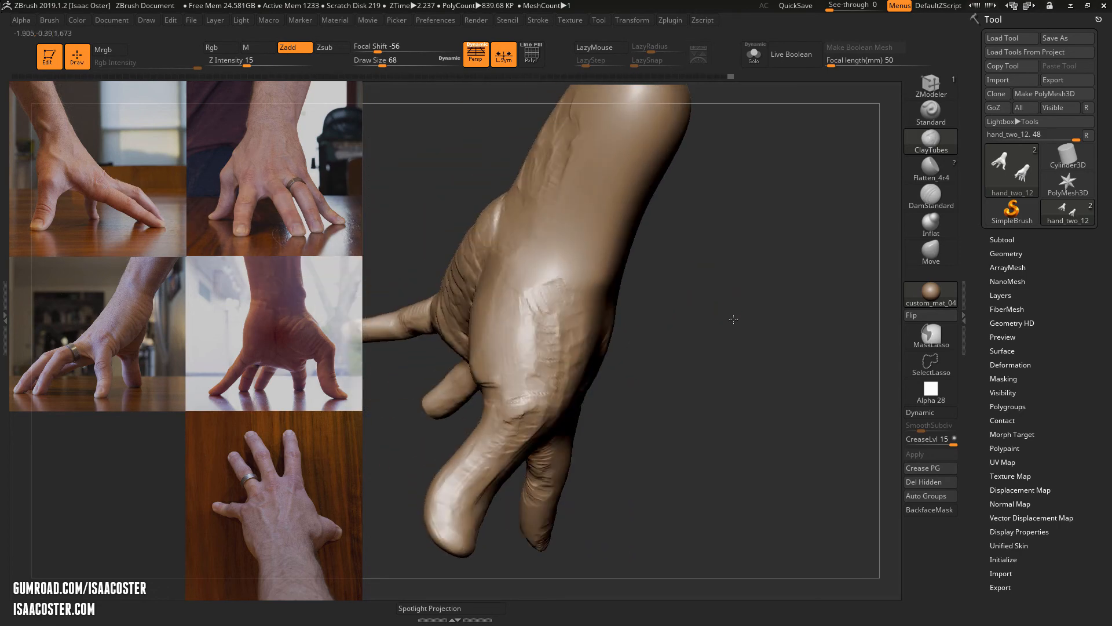
{"action": "left_click_drag", "start_coordinate": [733, 320], "coordinate": [728, 241]}
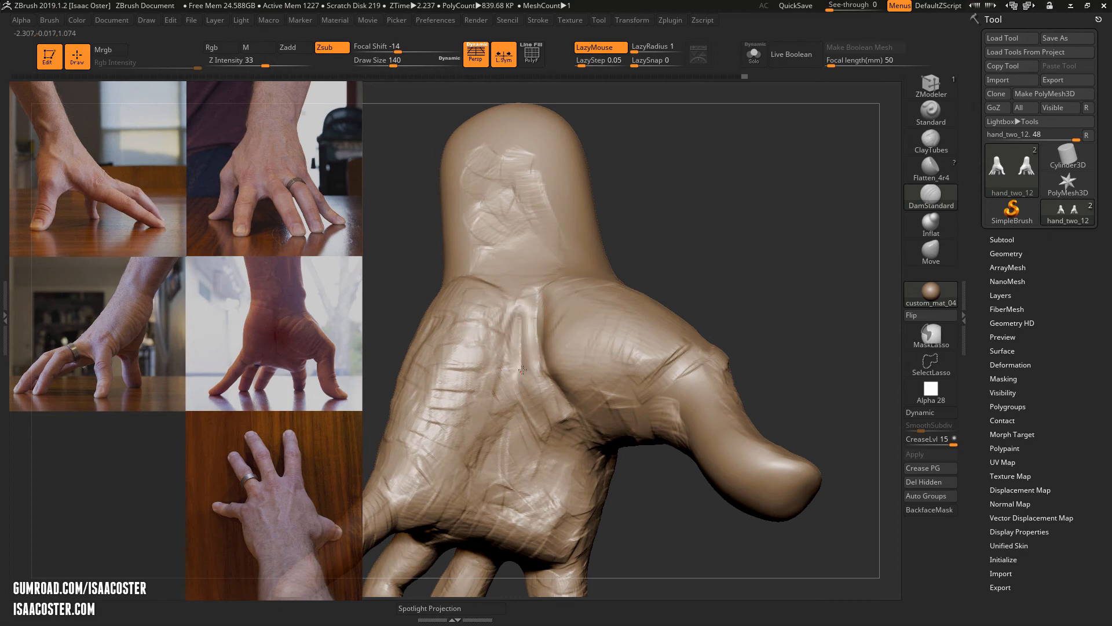
Step: Carve a crease into the wrist with DamStandard Zsub, lowering Z Intensity to 17
{"action": "left_click_drag", "start_coordinate": [521, 369], "coordinate": [561, 303]}
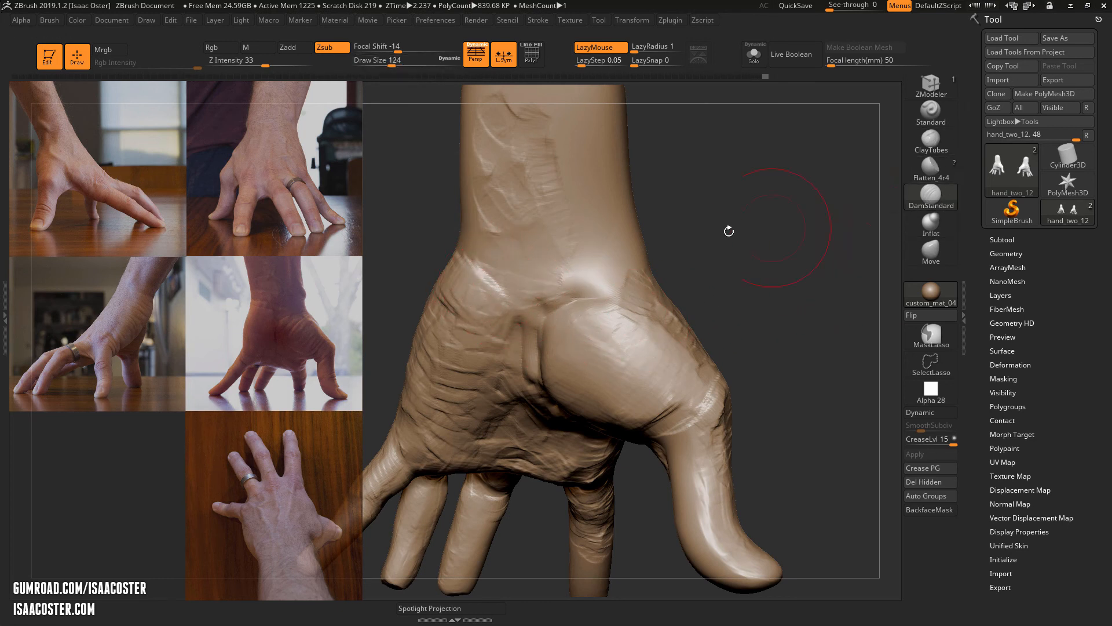
{"action": "left_click_drag", "start_coordinate": [729, 231], "coordinate": [690, 289]}
{"action": "type", "text": "17"}
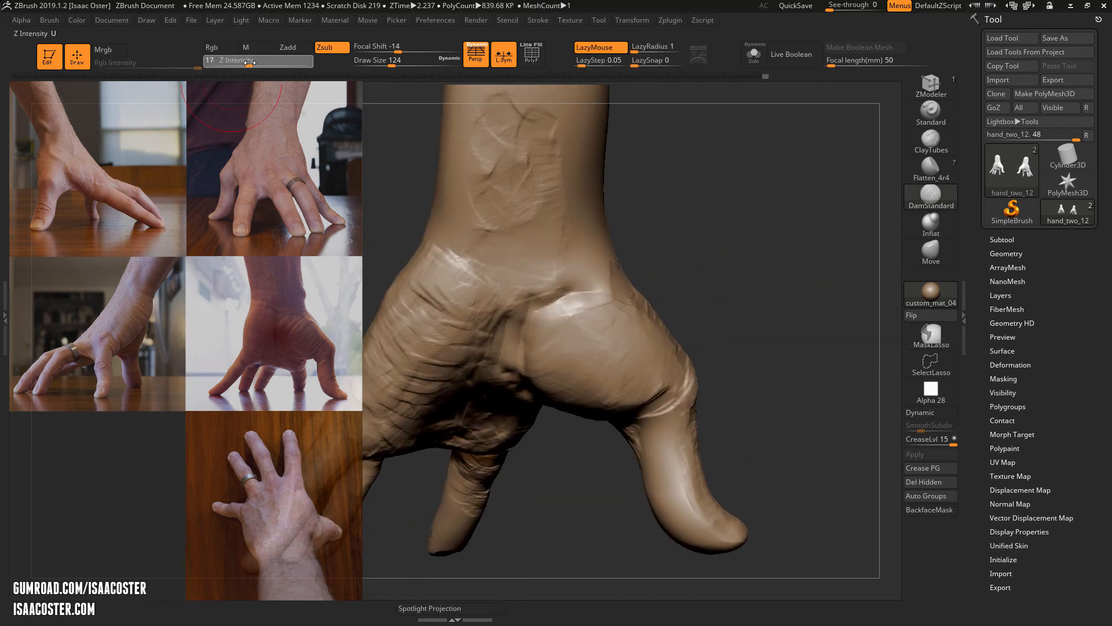
{"action": "left_click_drag", "start_coordinate": [397, 59], "coordinate": [368, 59]}
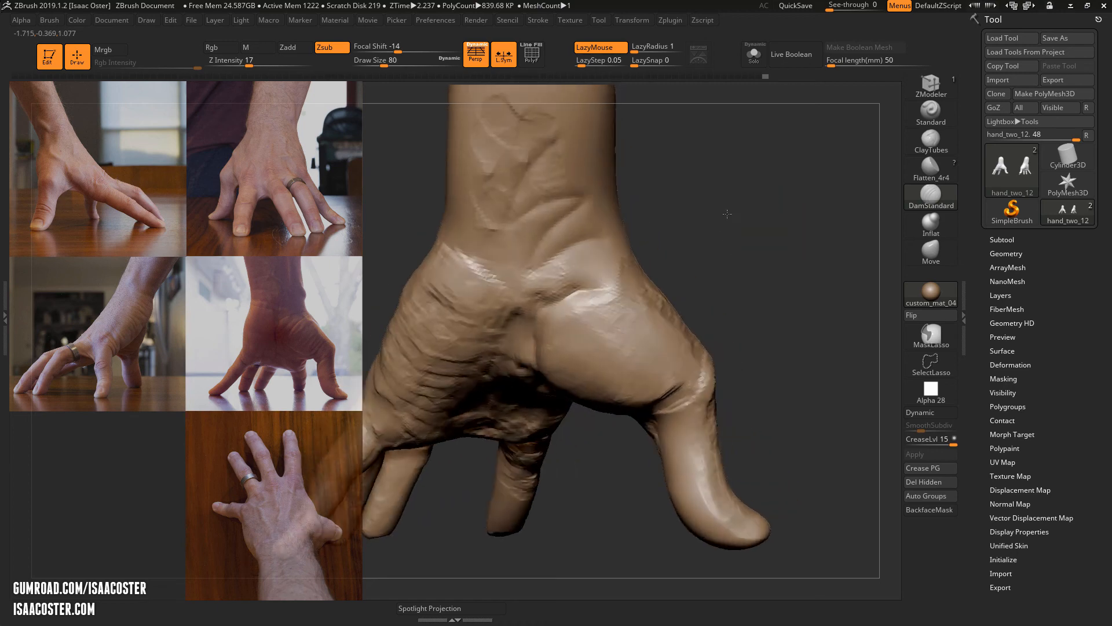
Step: Carve tendon lines into the top of the wrist, then switch to ClayTubes
{"action": "left_click_drag", "start_coordinate": [728, 215], "coordinate": [671, 166]}
{"action": "type", "text": "34"}
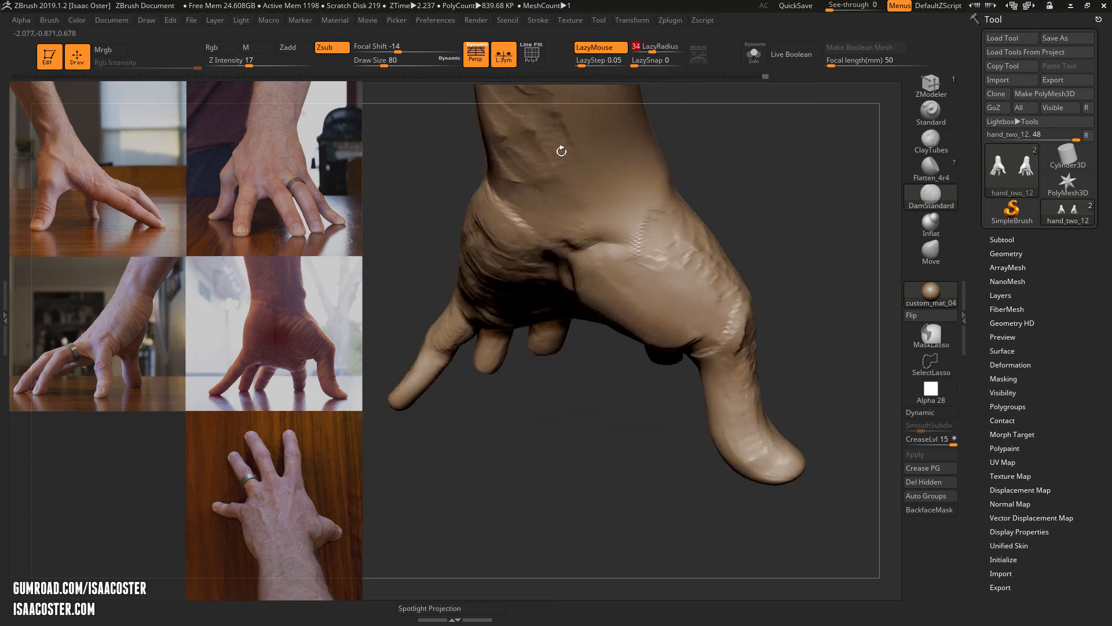
{"action": "left_click_drag", "start_coordinate": [561, 151], "coordinate": [498, 241]}
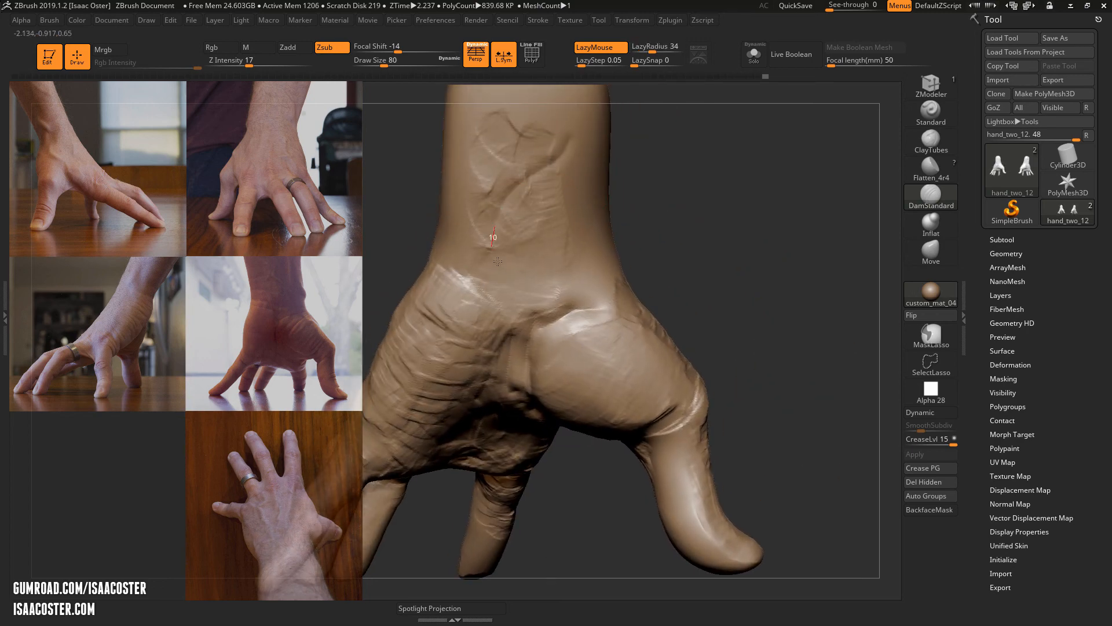
{"action": "left_click_drag", "start_coordinate": [494, 237], "coordinate": [596, 304]}
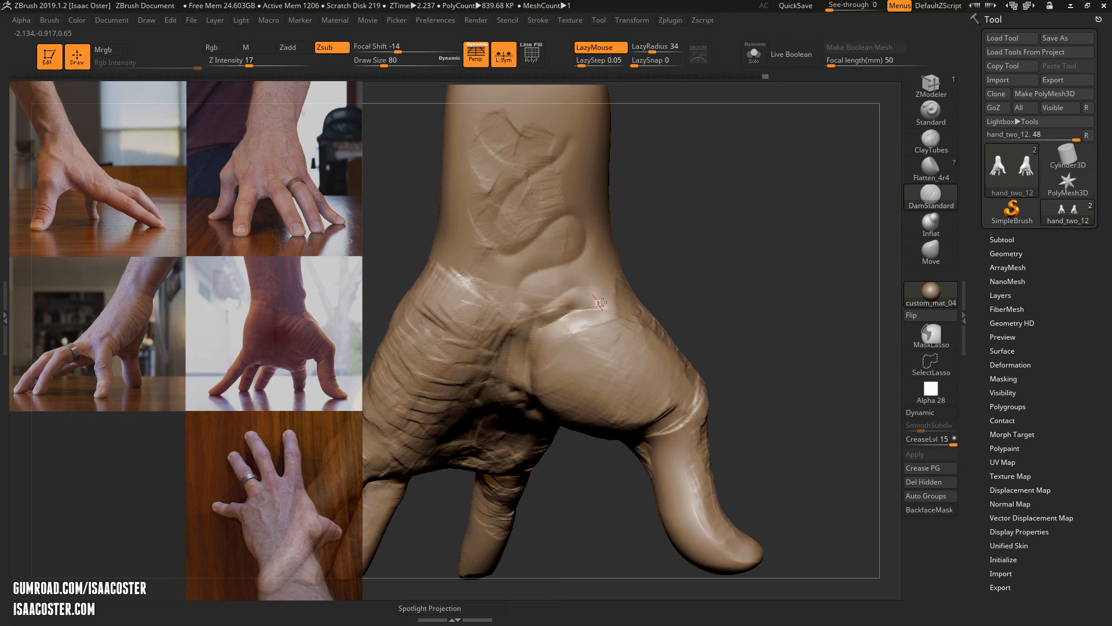
{"action": "left_click", "coordinate": [931, 141]}
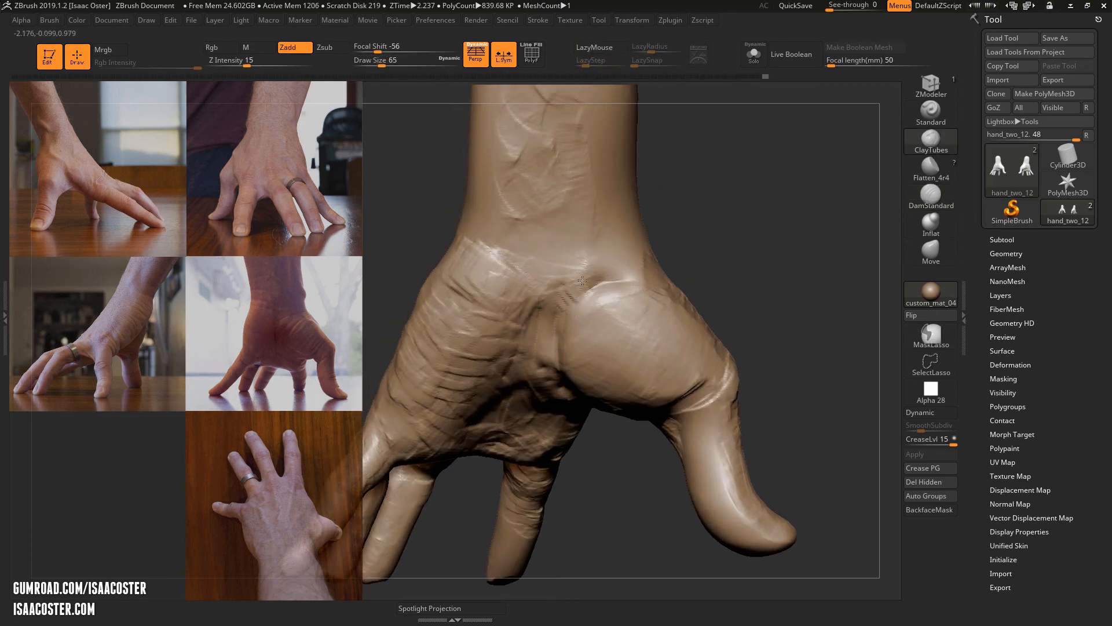
Step: Add ClayTubes volume over the back of the hand and the side of the wrist
{"action": "left_click_drag", "start_coordinate": [582, 281], "coordinate": [558, 331]}
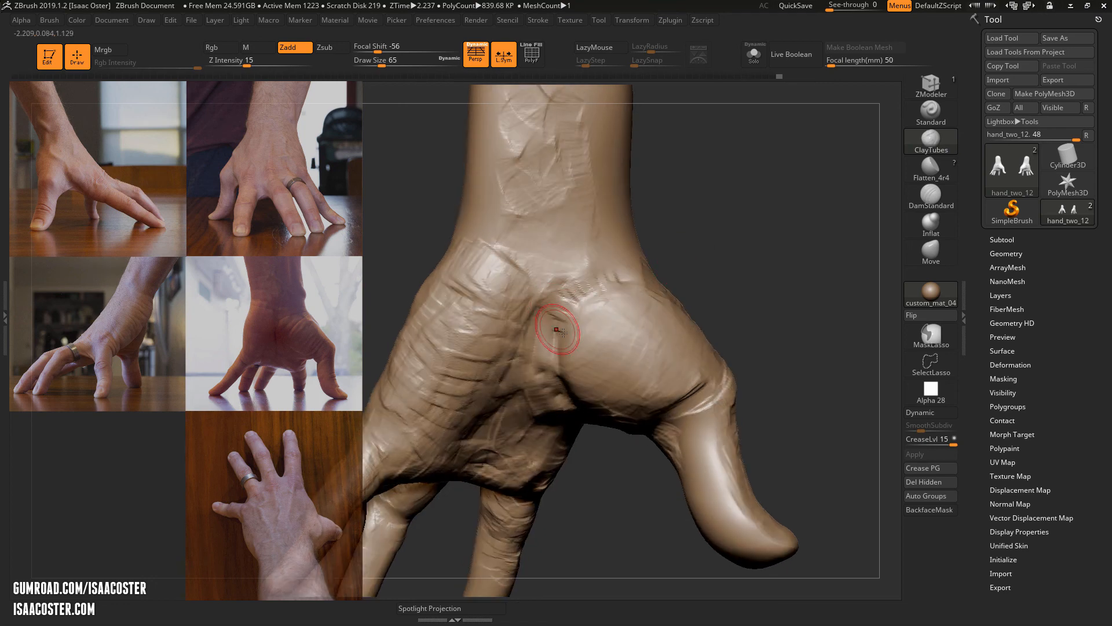
{"action": "left_click_drag", "start_coordinate": [557, 330], "coordinate": [568, 390]}
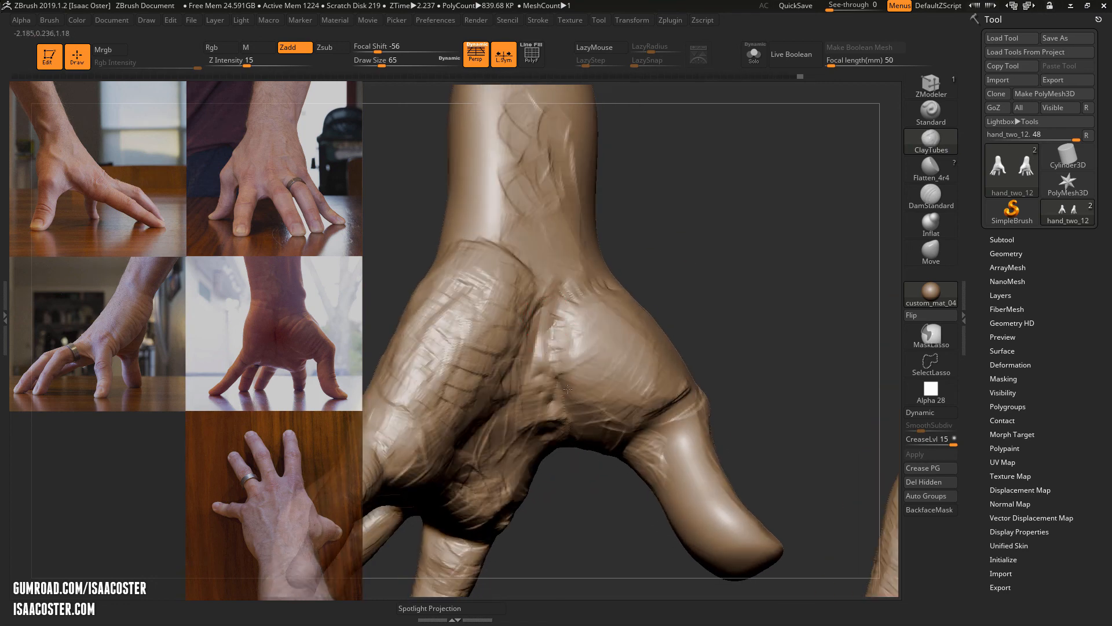
{"action": "left_click_drag", "start_coordinate": [568, 388], "coordinate": [586, 398]}
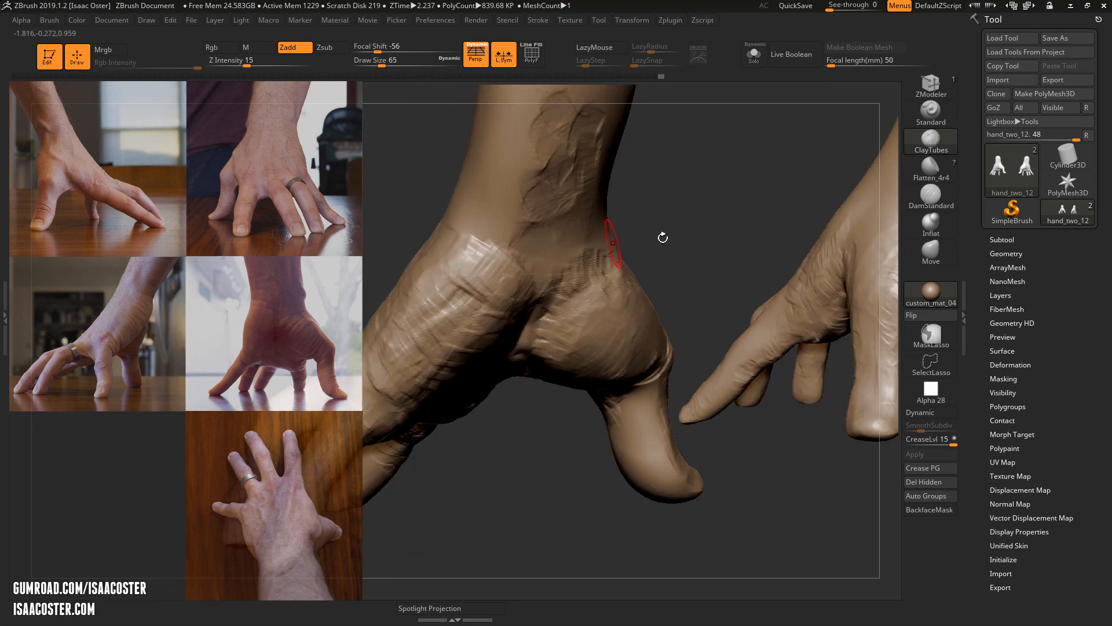
{"action": "left_click_drag", "start_coordinate": [663, 238], "coordinate": [624, 209]}
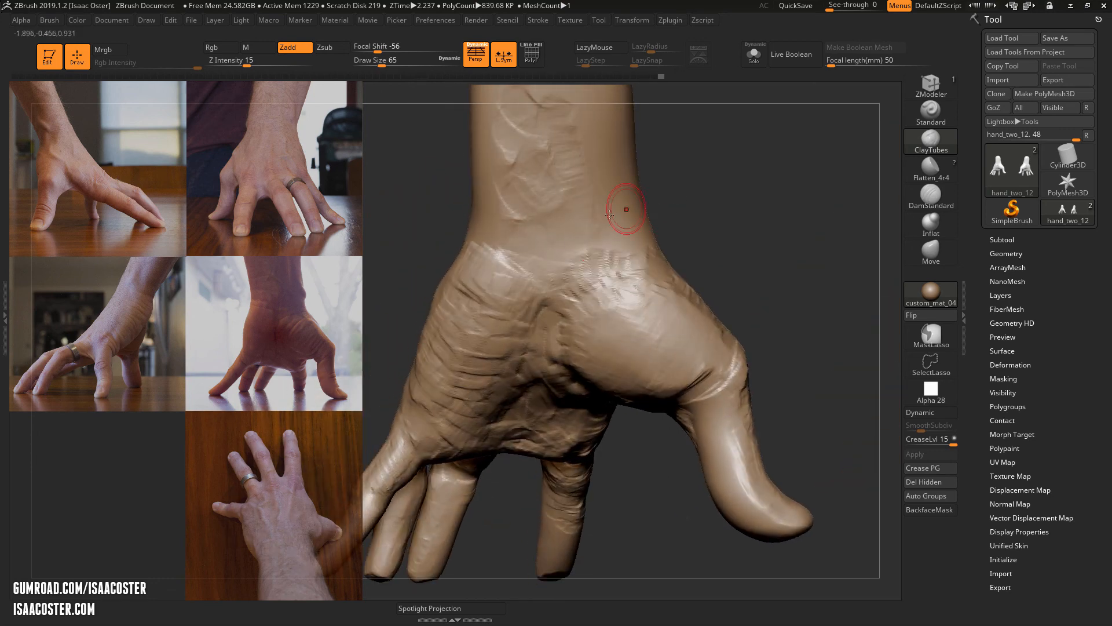
{"action": "left_click_drag", "start_coordinate": [625, 209], "coordinate": [611, 315]}
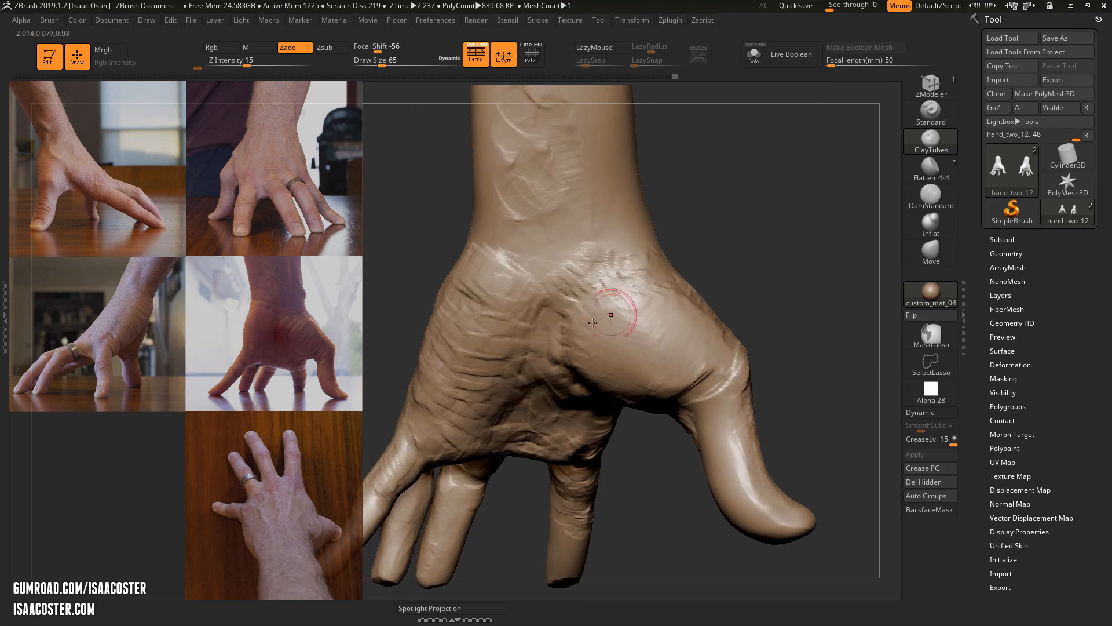
Step: Build up fleshy clay across the middle of the back of the hand
{"action": "left_click_drag", "start_coordinate": [611, 315], "coordinate": [622, 311]}
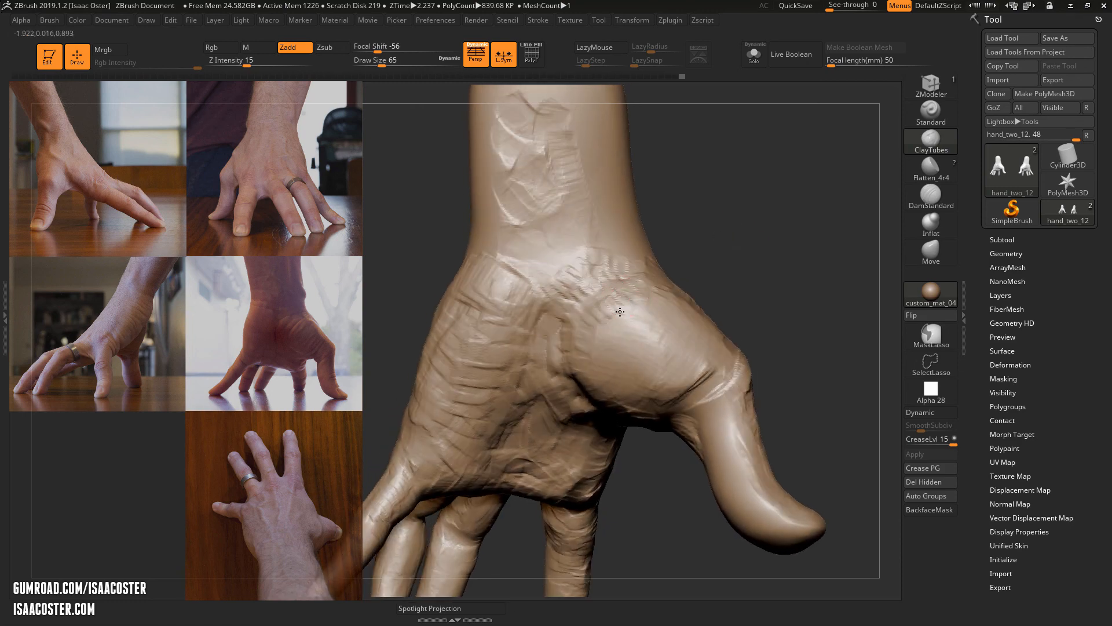
{"action": "left_click_drag", "start_coordinate": [622, 313], "coordinate": [558, 335]}
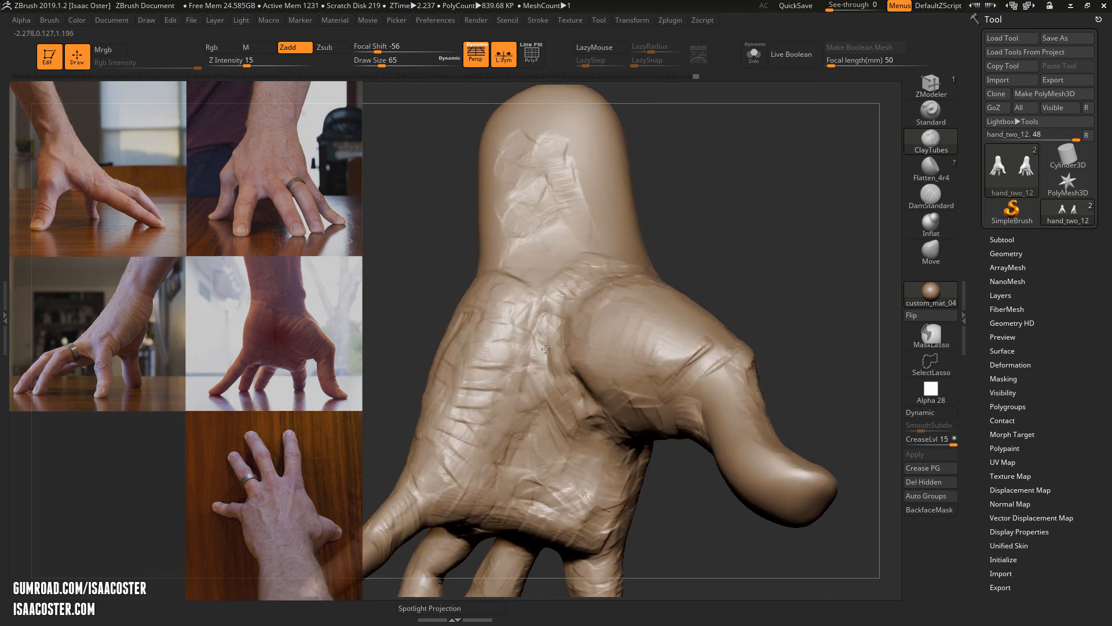
{"action": "left_click_drag", "start_coordinate": [546, 348], "coordinate": [557, 380]}
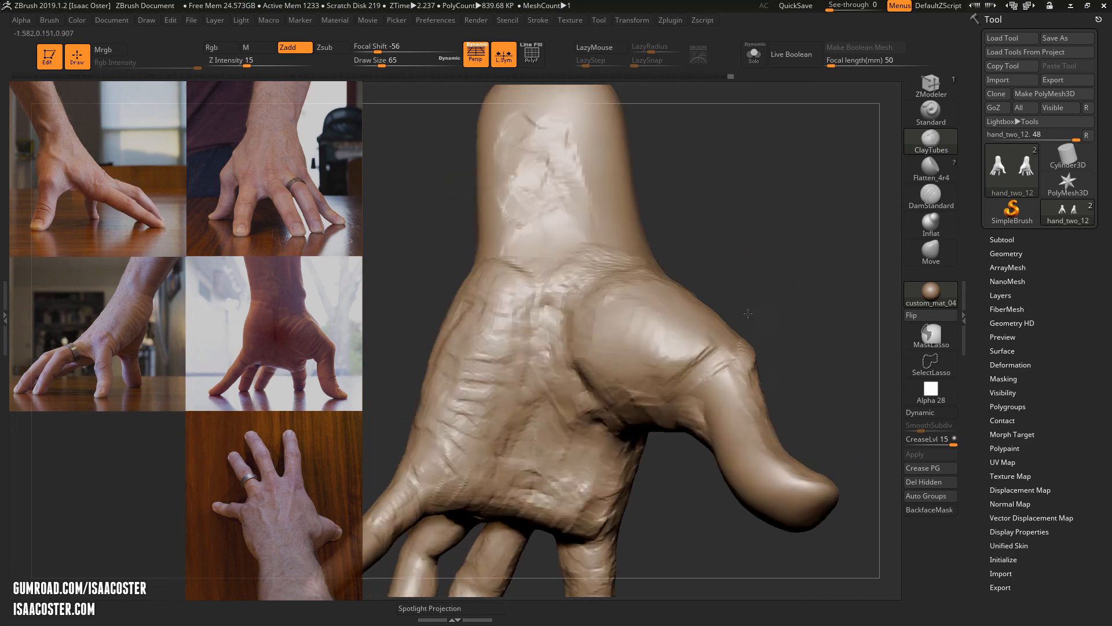
{"action": "left_click_drag", "start_coordinate": [748, 314], "coordinate": [624, 175]}
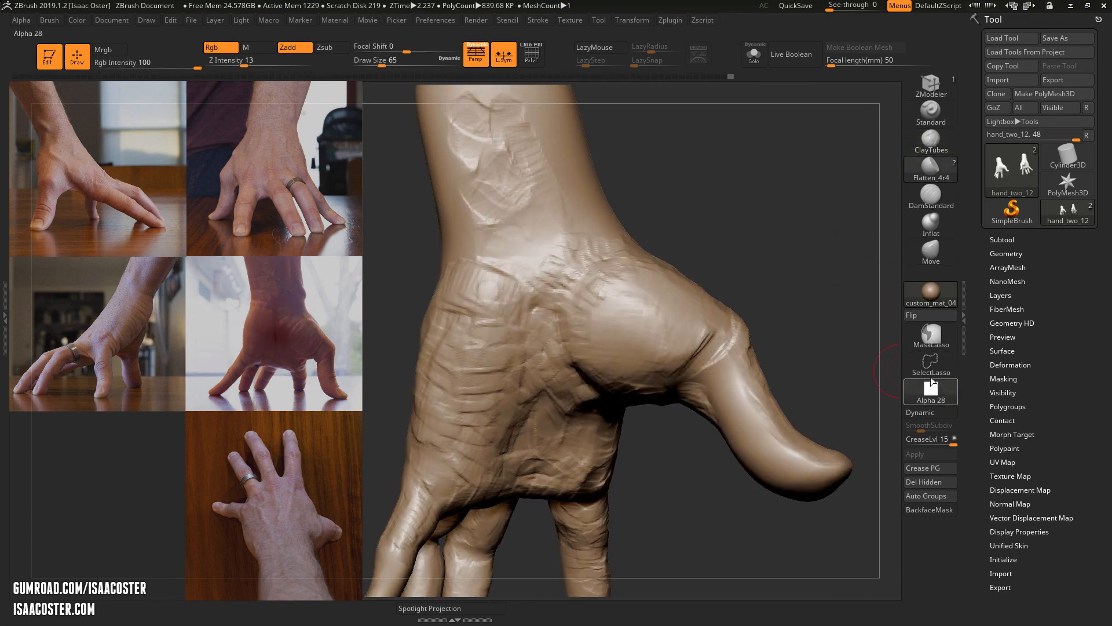
Step: Select the Flatten_4r4 brush and zoom out to review the whole hand from the side
{"action": "left_click", "coordinate": [497, 294]}
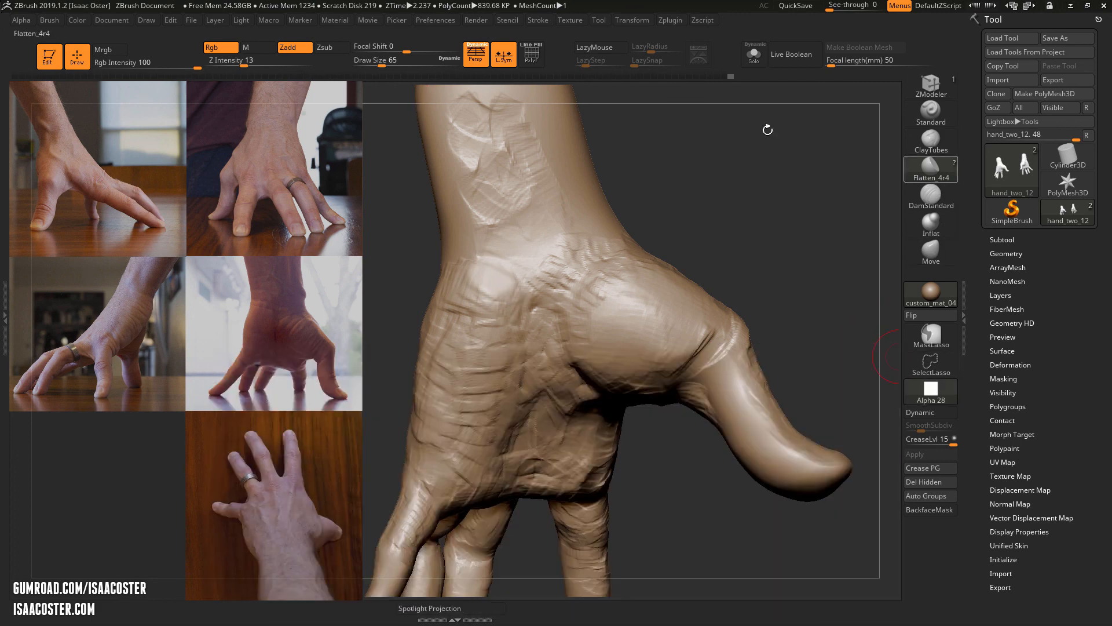
{"action": "left_click_drag", "start_coordinate": [405, 46], "coordinate": [372, 47]}
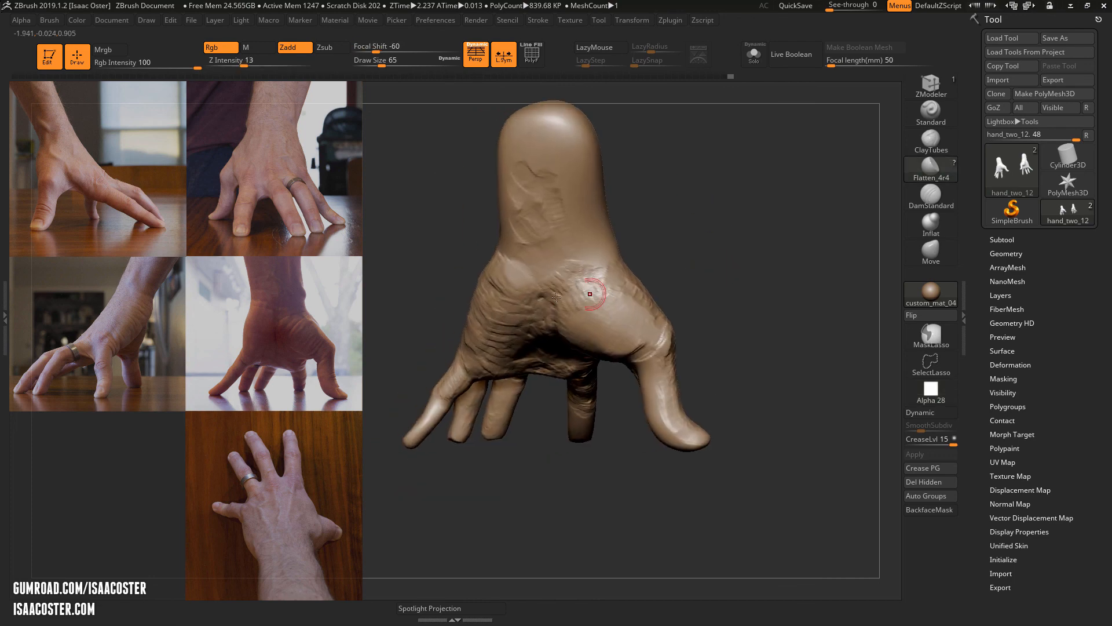
{"action": "left_click_drag", "start_coordinate": [557, 298], "coordinate": [766, 331]}
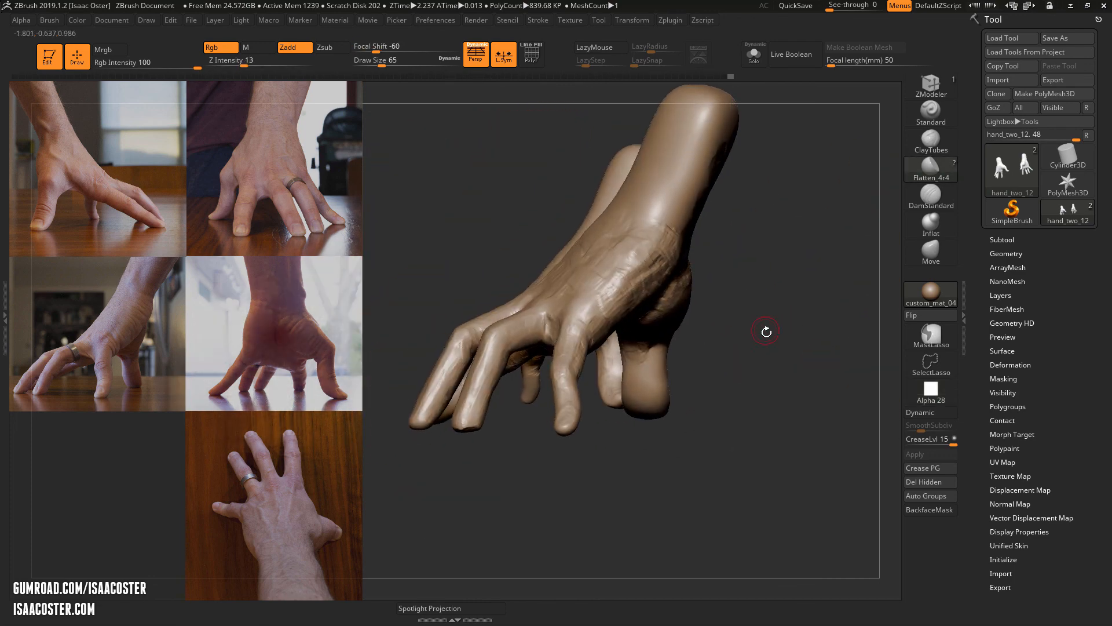